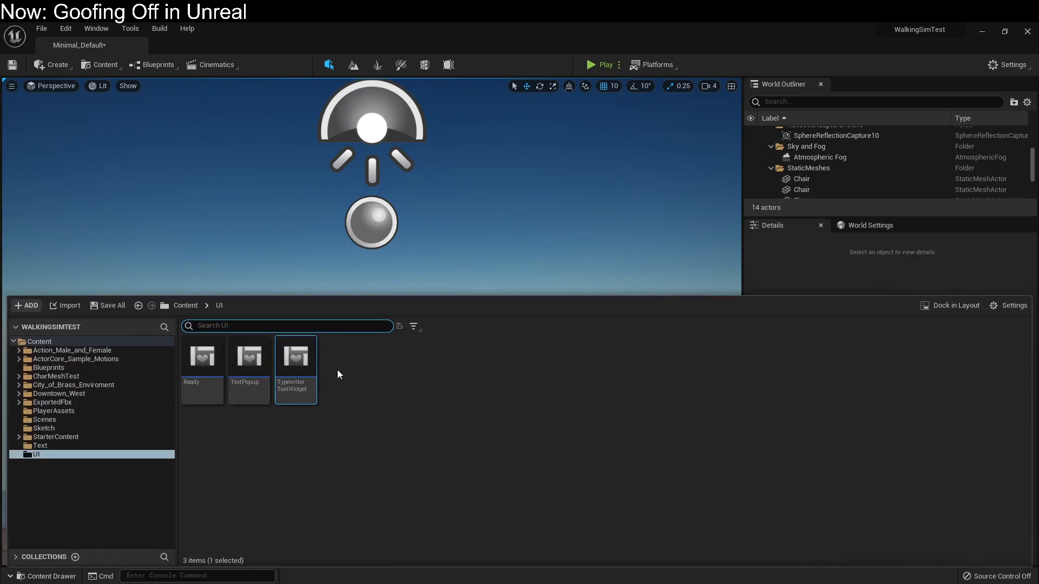
Open the TypewriterTextWidget blueprint and inspect the level blueprint's options
double_click(296, 356)
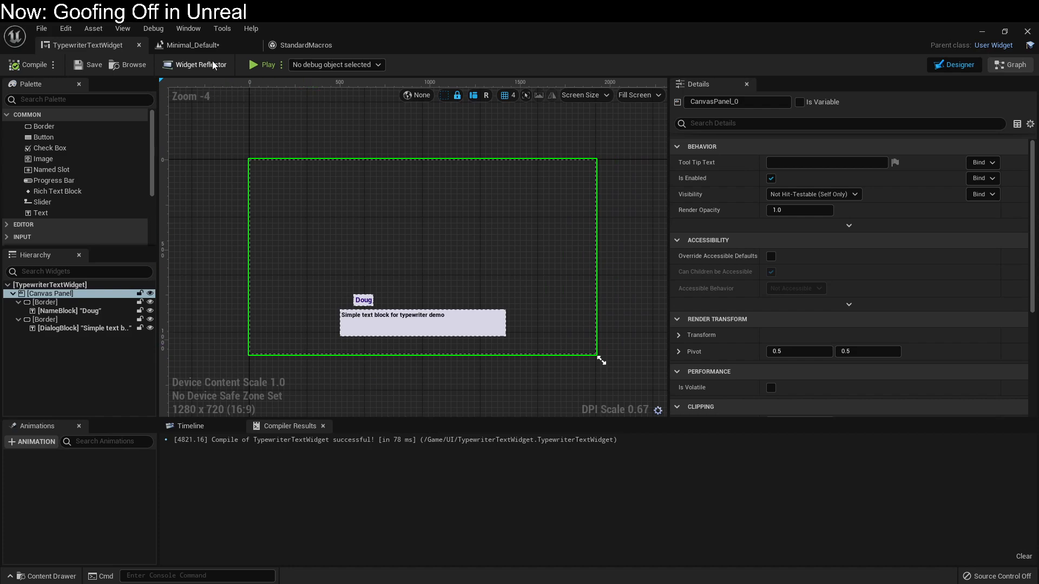
click(193, 44)
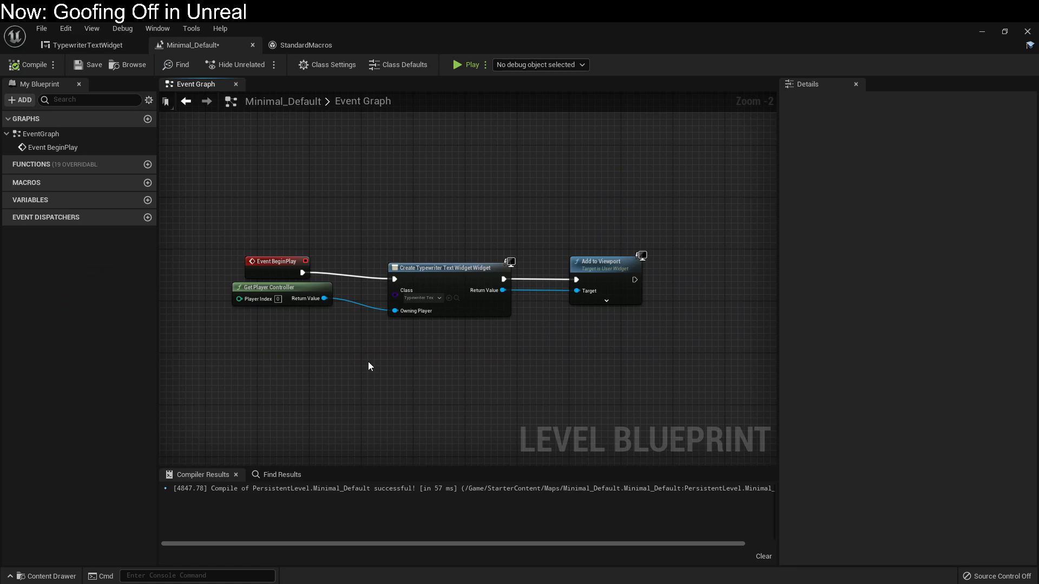
mouse_move(369, 372)
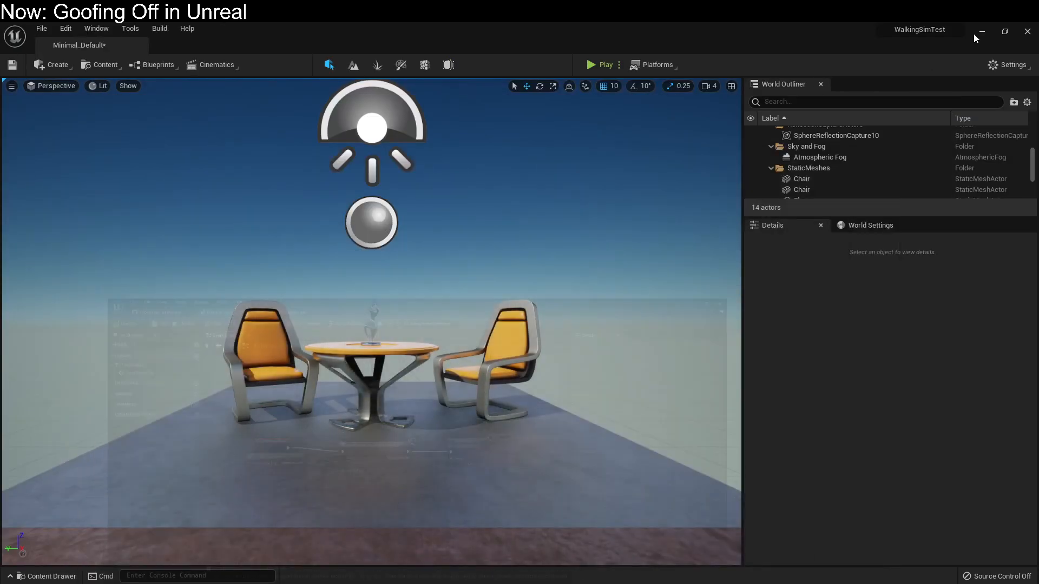
click(158, 64)
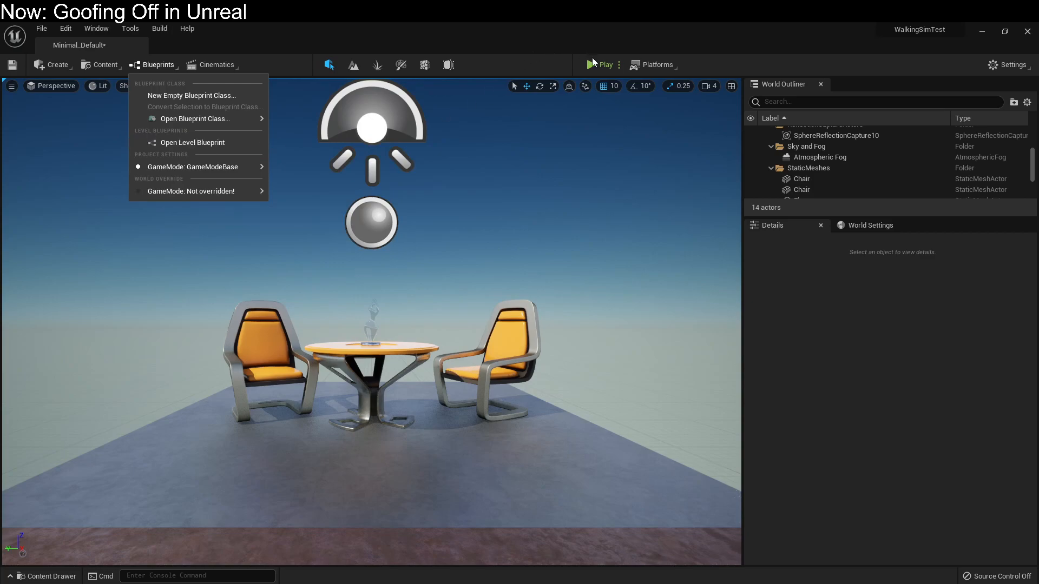
Play-test the level, then return to the widget's event graph
click(605, 65)
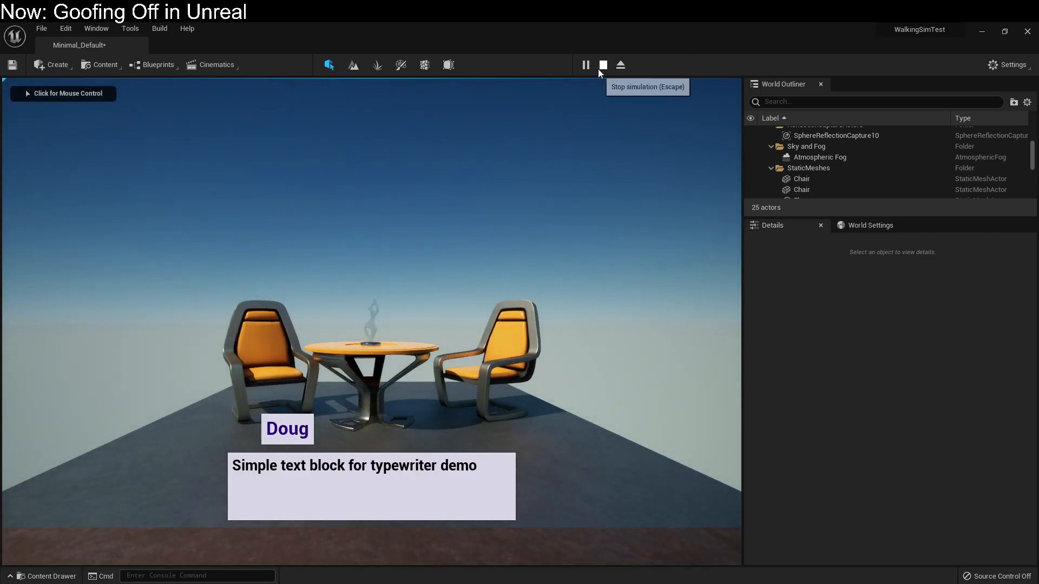
click(602, 64)
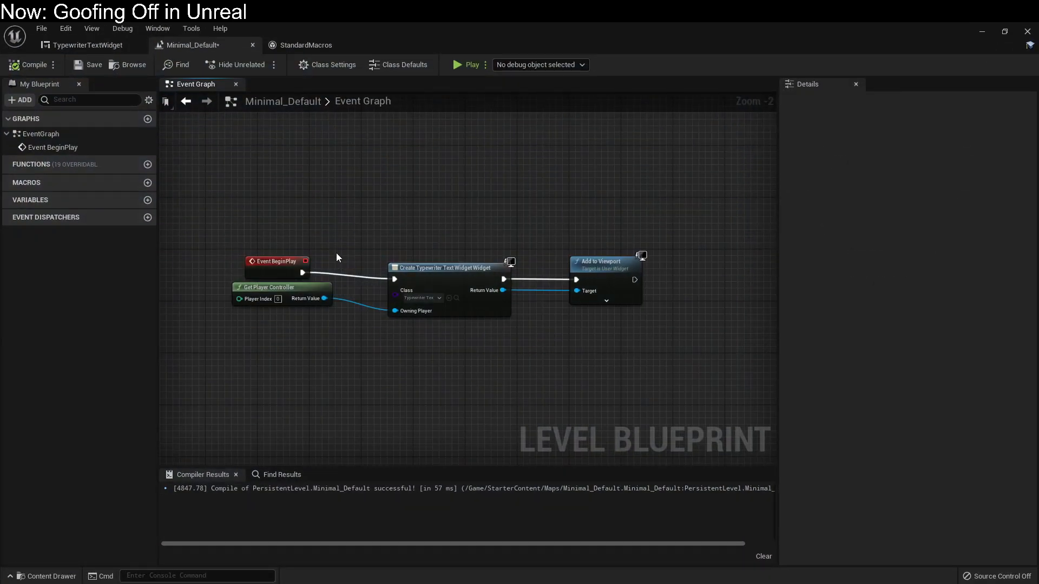
click(81, 45)
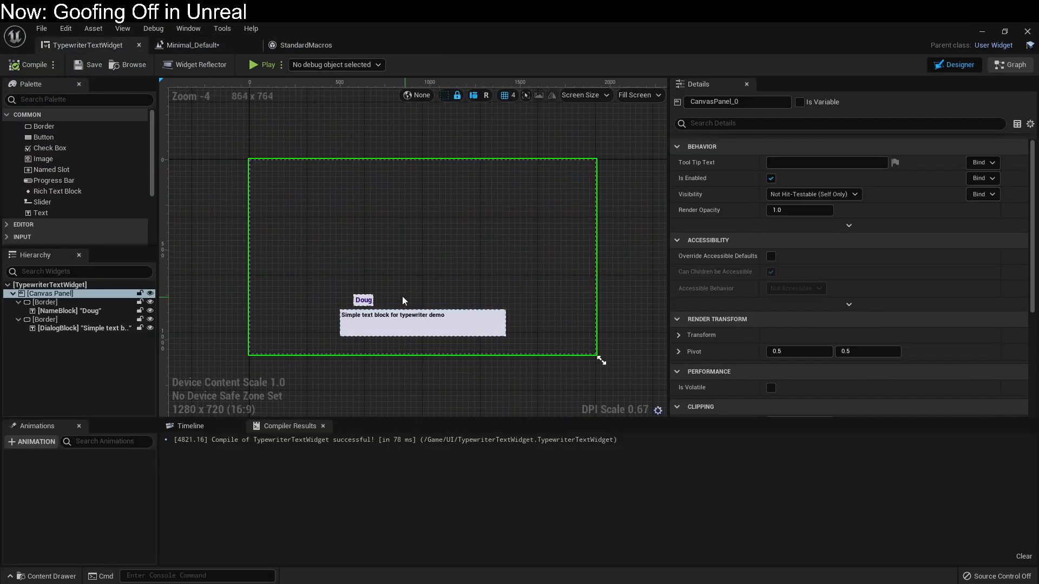
mouse_move(1010, 64)
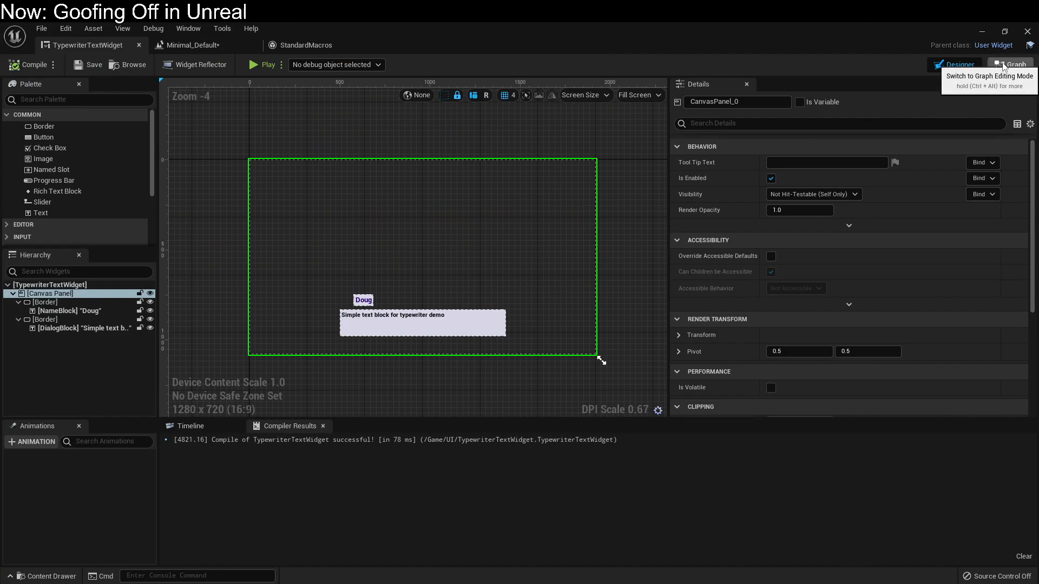
click(1009, 64)
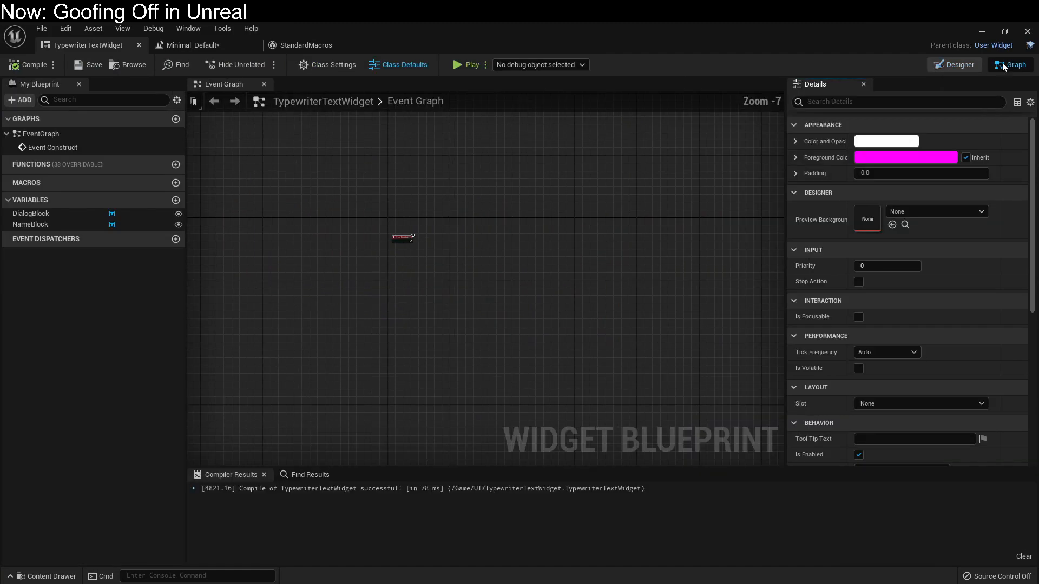
Add String variables Name and DisplayText to the widget
click(175, 201)
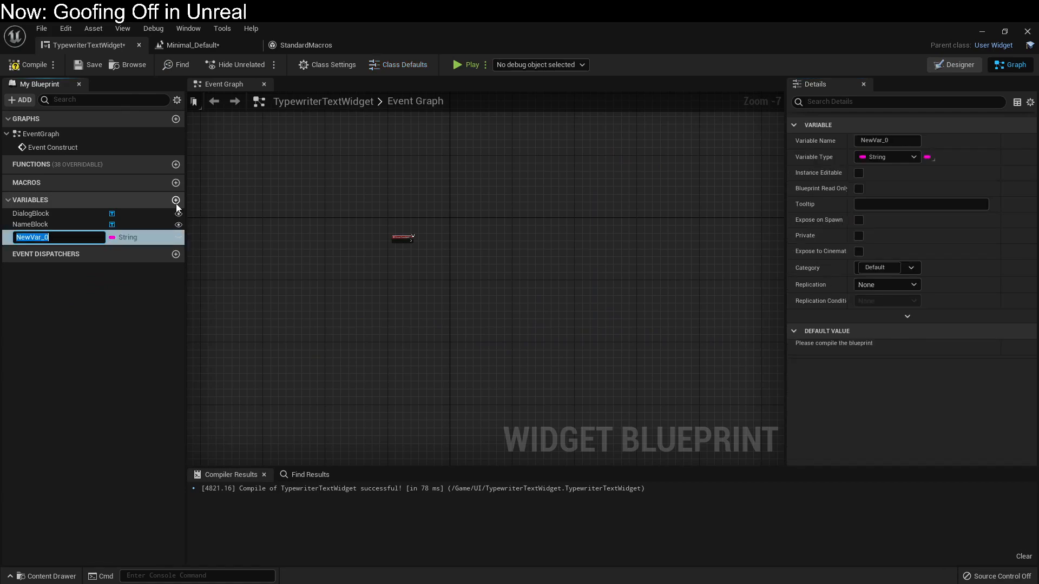
text(Name)
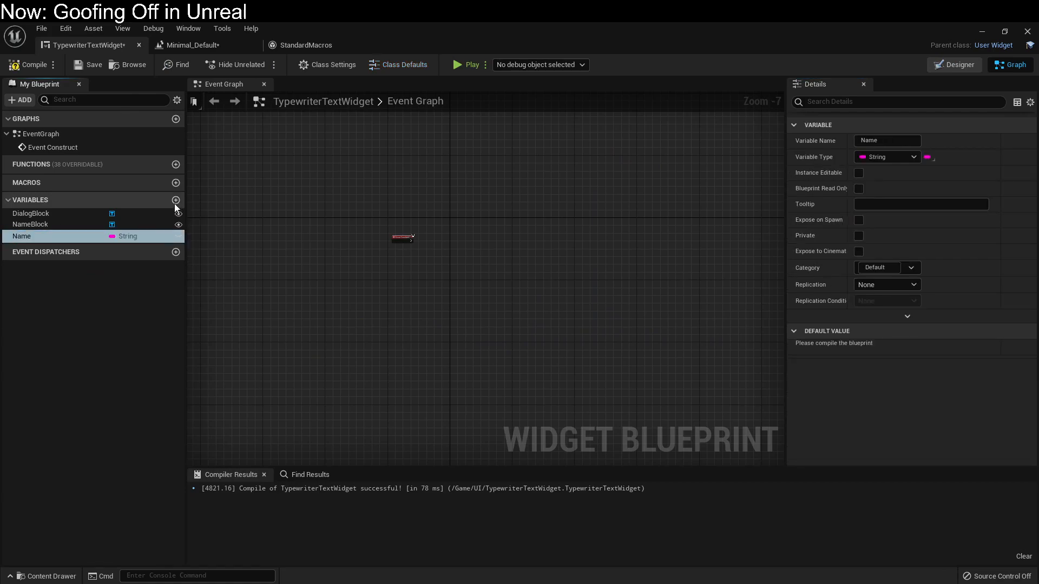
click(175, 200)
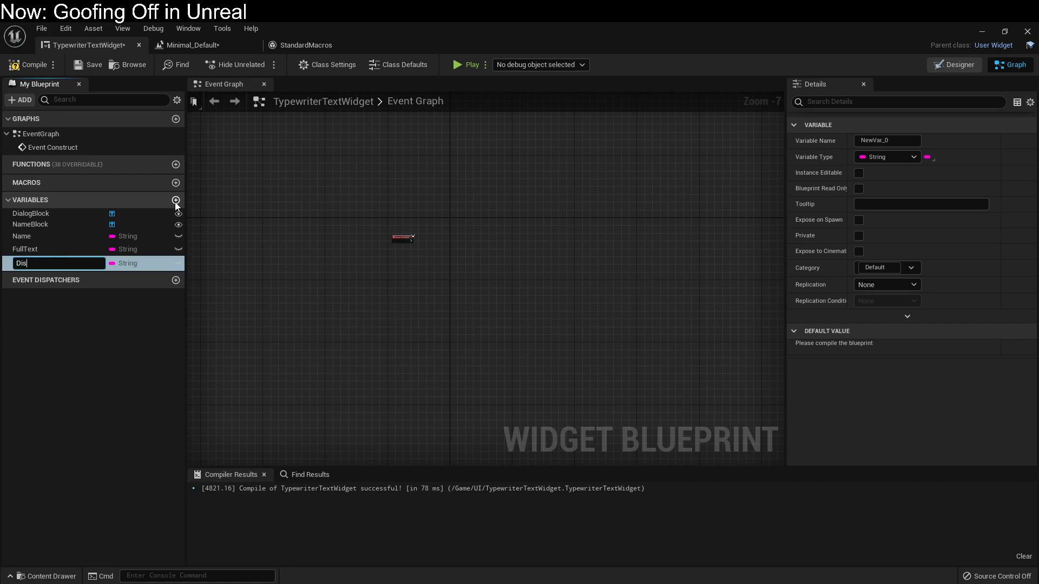
text(DisplayText)
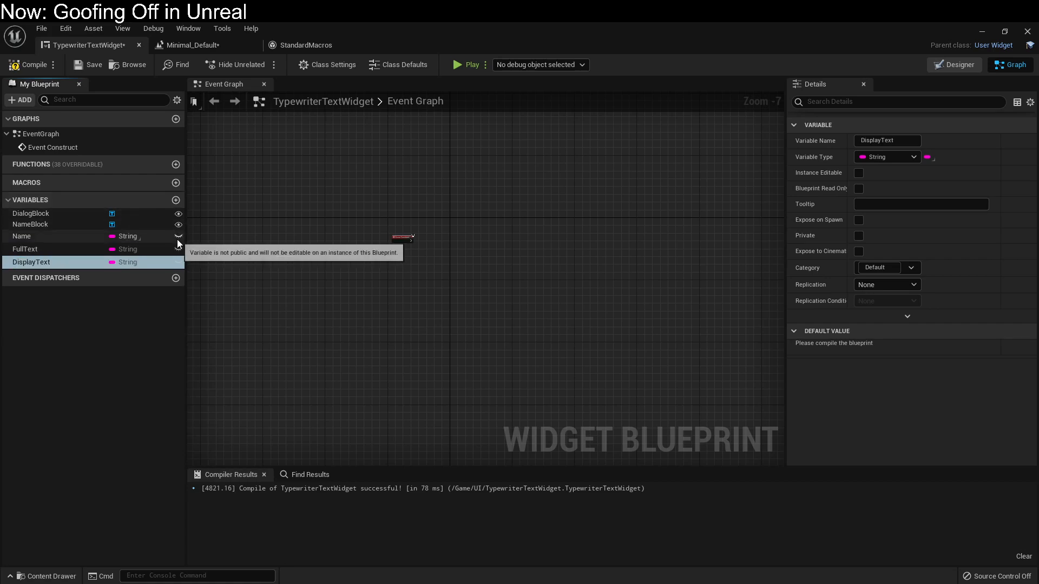
Make Name public and expose Name and FullText on spawn
click(858, 173)
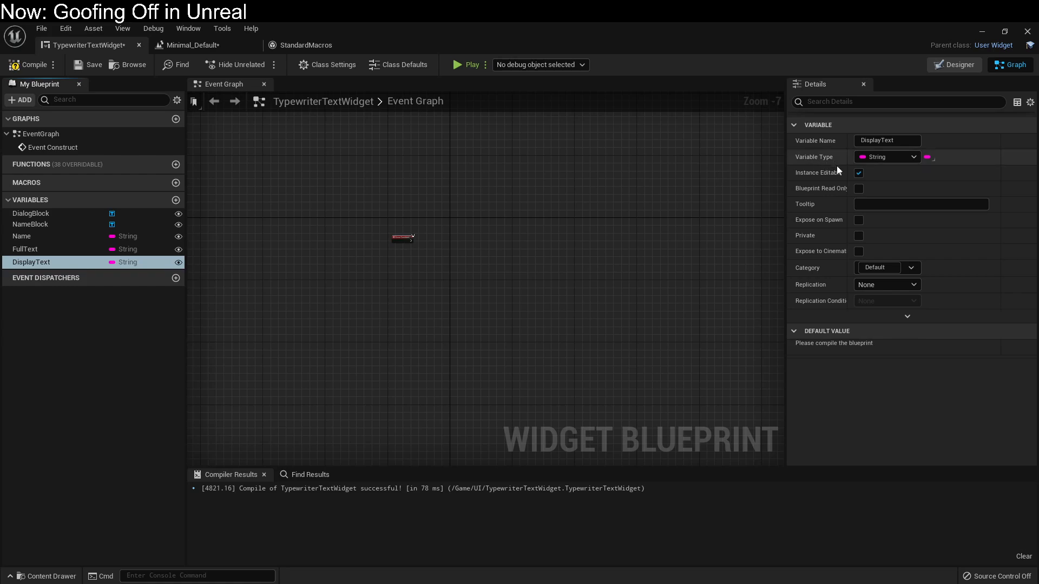
click(859, 173)
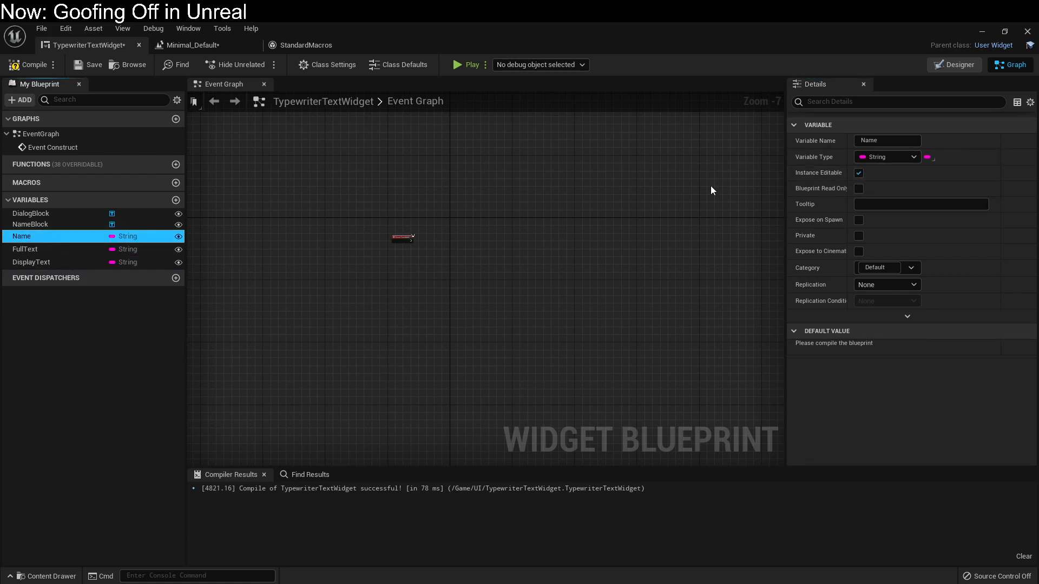
click(25, 249)
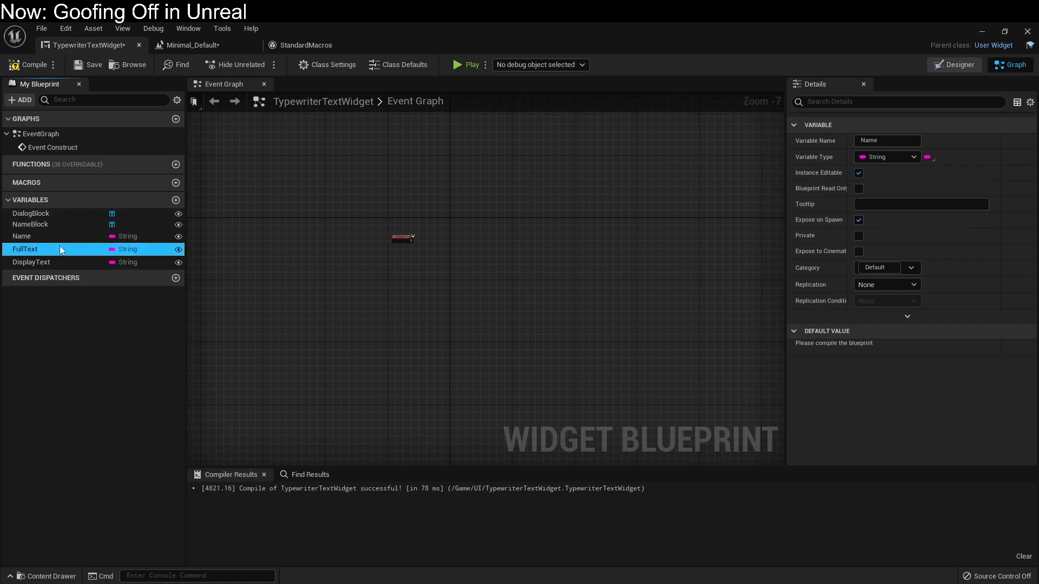
click(25, 249)
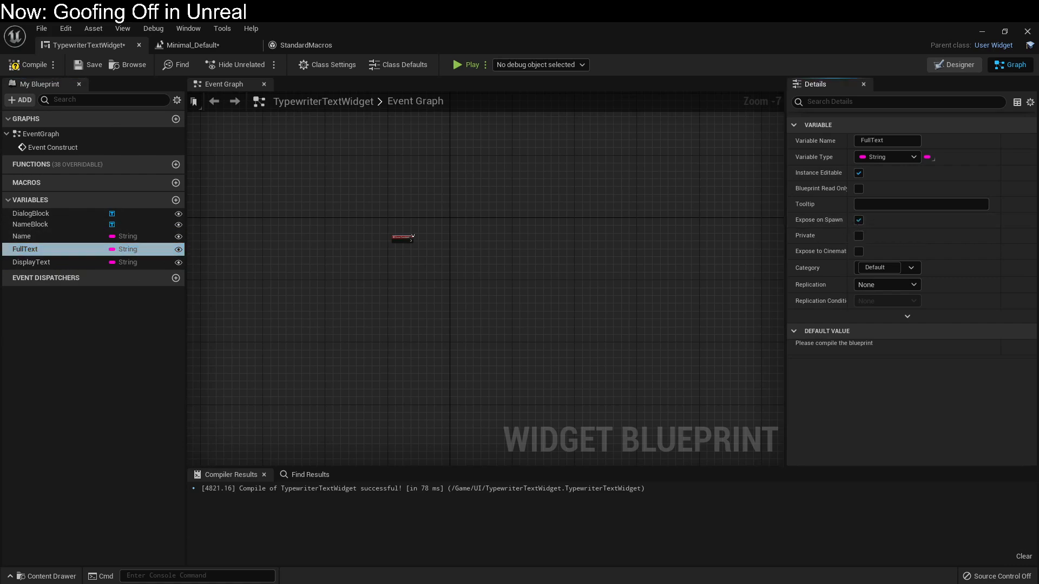
click(194, 45)
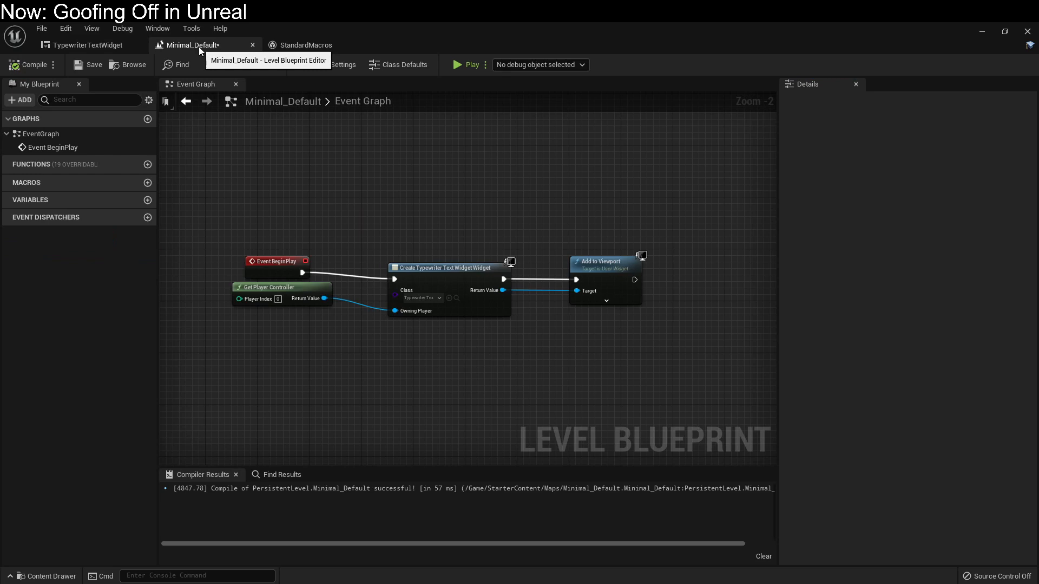
Refresh the Create Typewriter Text Widget node, pass Name 'Alice' and Full Text, and save
right_click(444, 268)
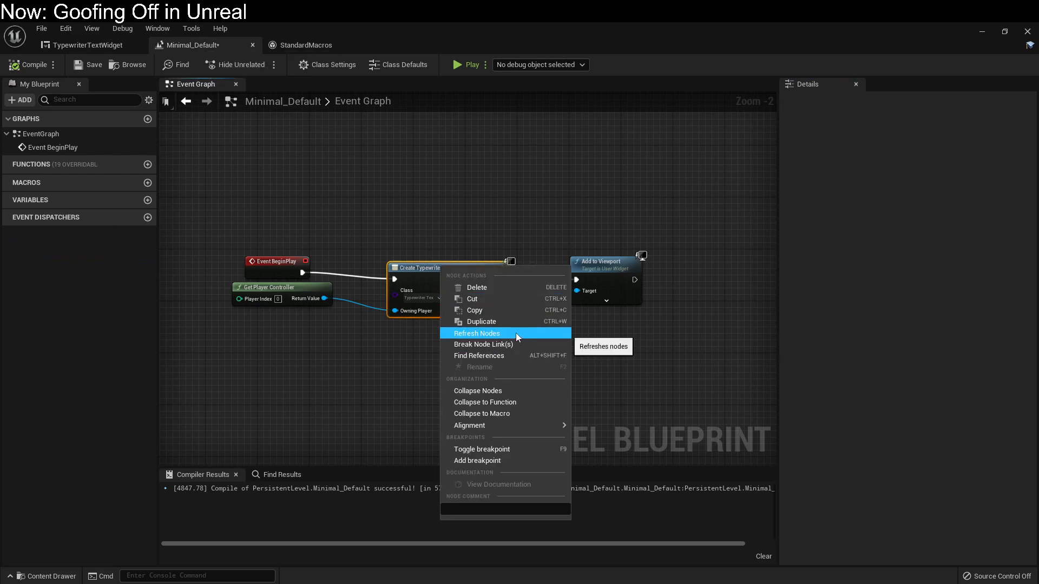
click(478, 334)
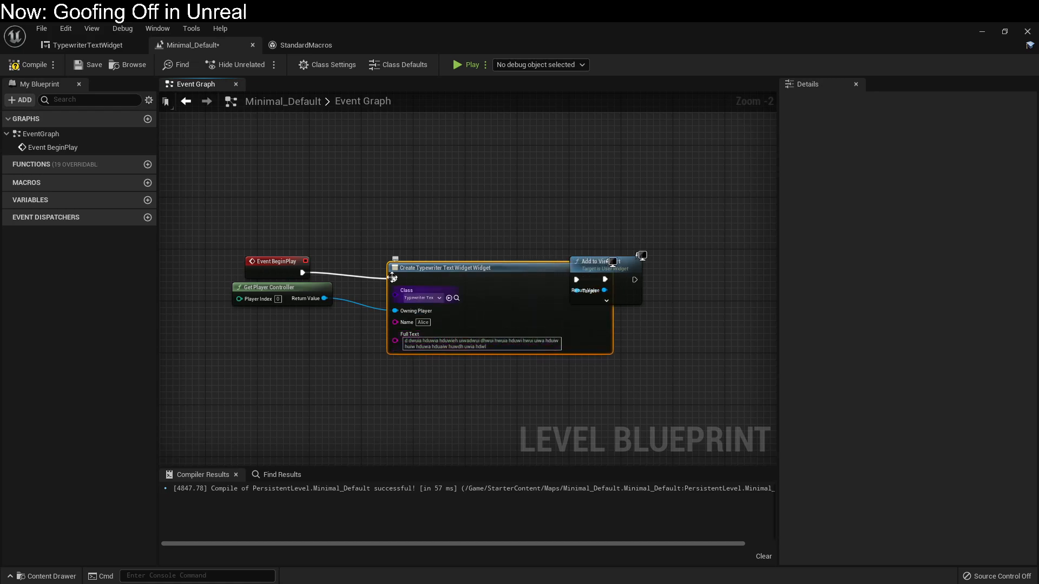
mouse_move(77, 66)
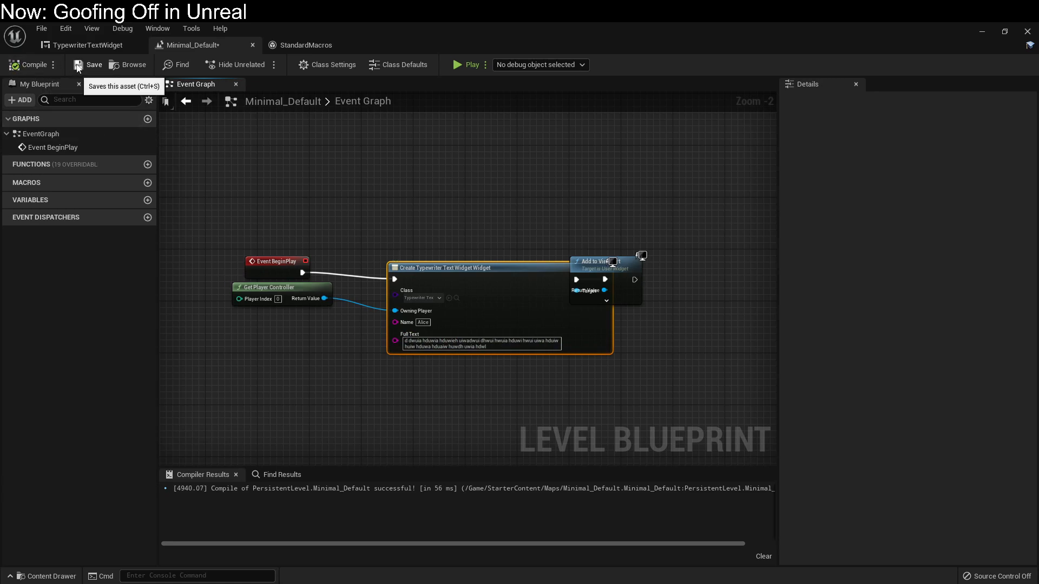
click(85, 44)
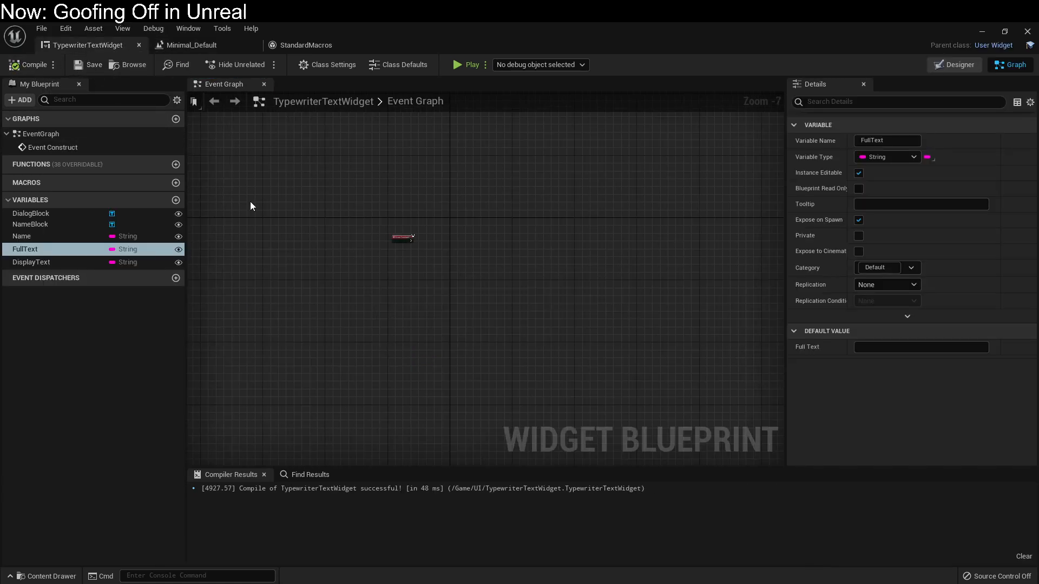
mouse_move(954, 64)
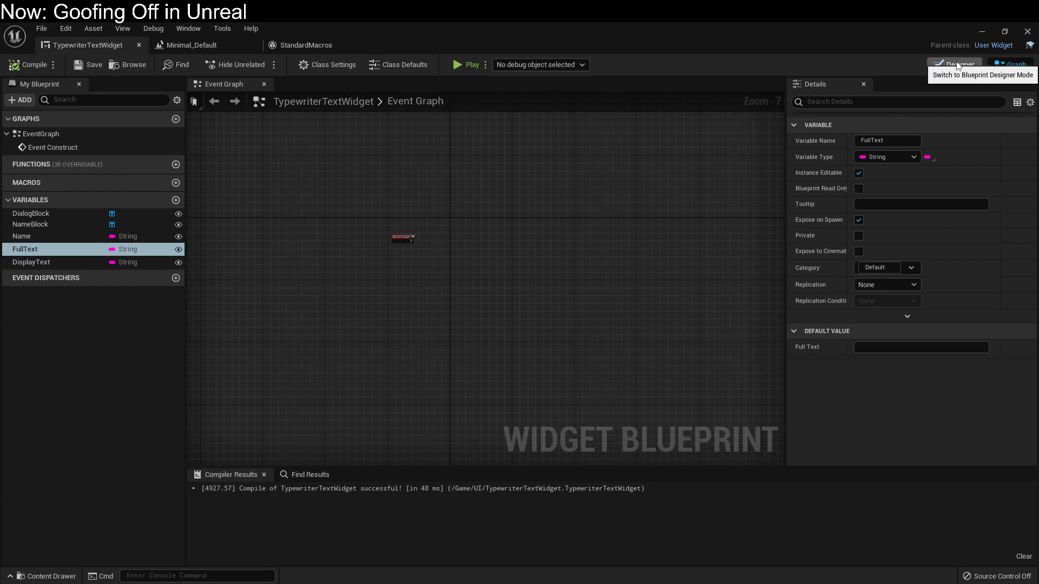
In the Designer, bind NameBlock's Text to Name and begin binding DialogBlock's Text
click(954, 64)
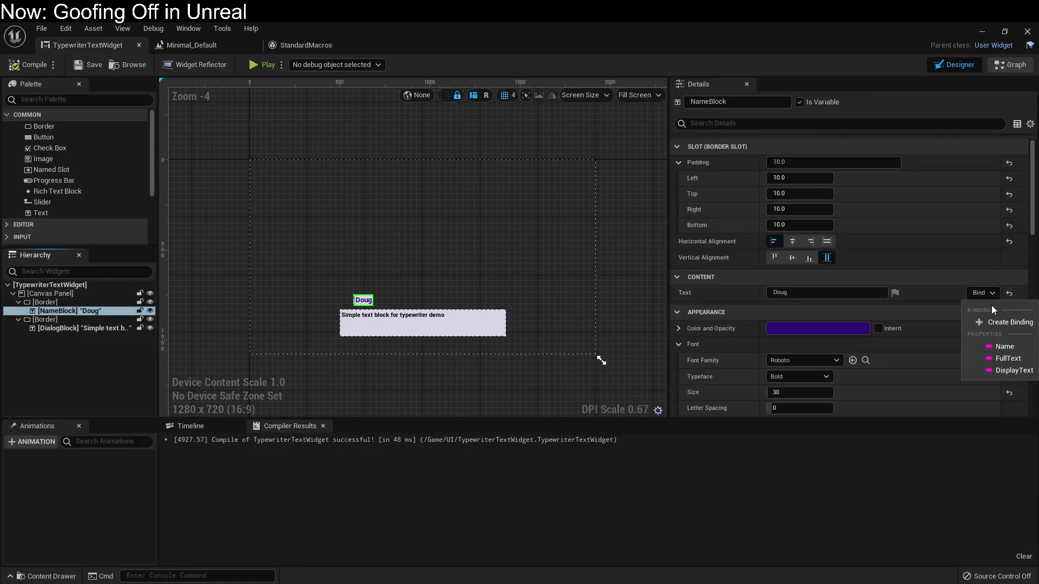
click(1005, 346)
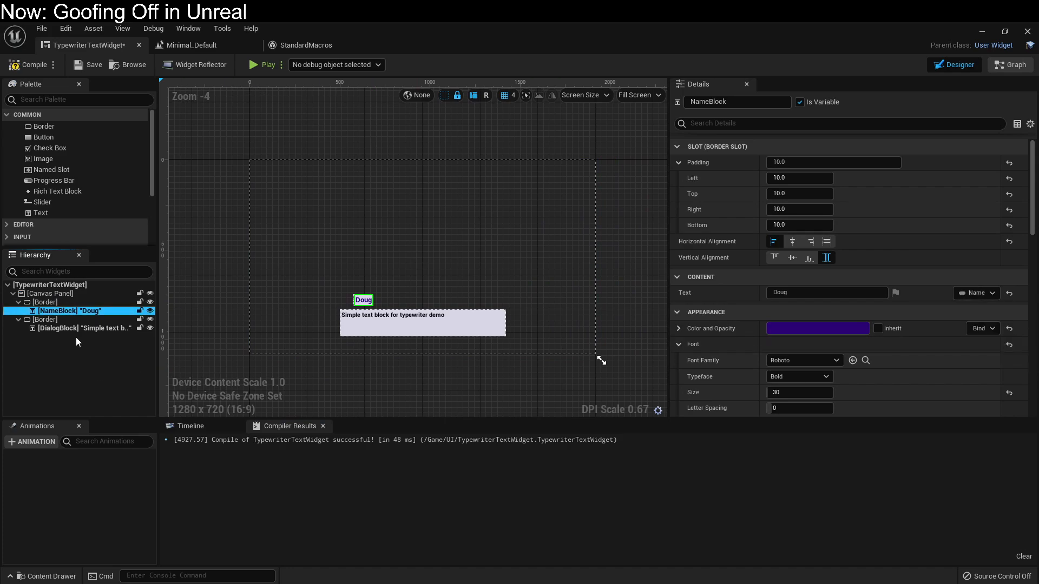
click(86, 328)
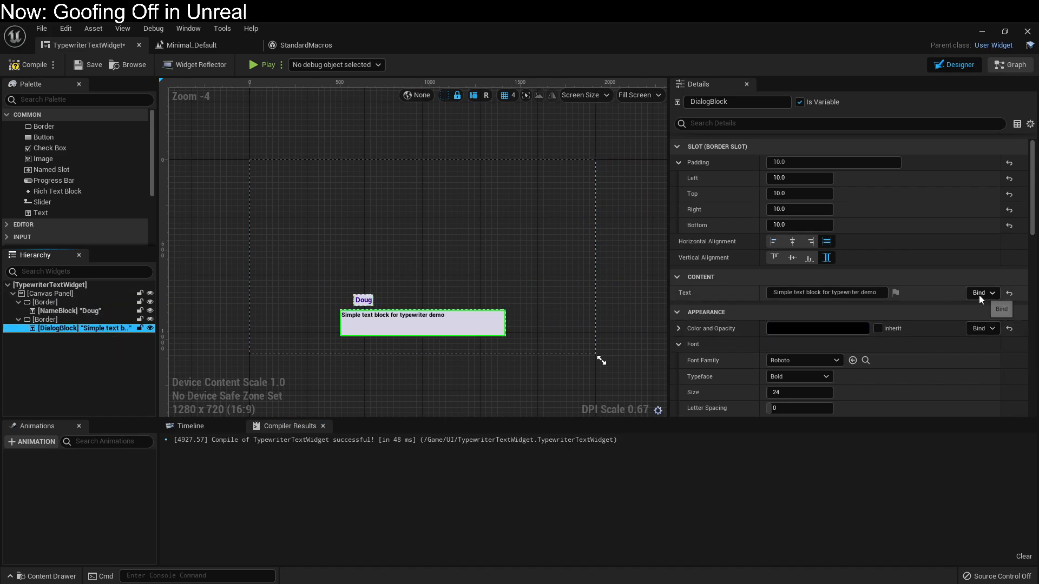
click(980, 292)
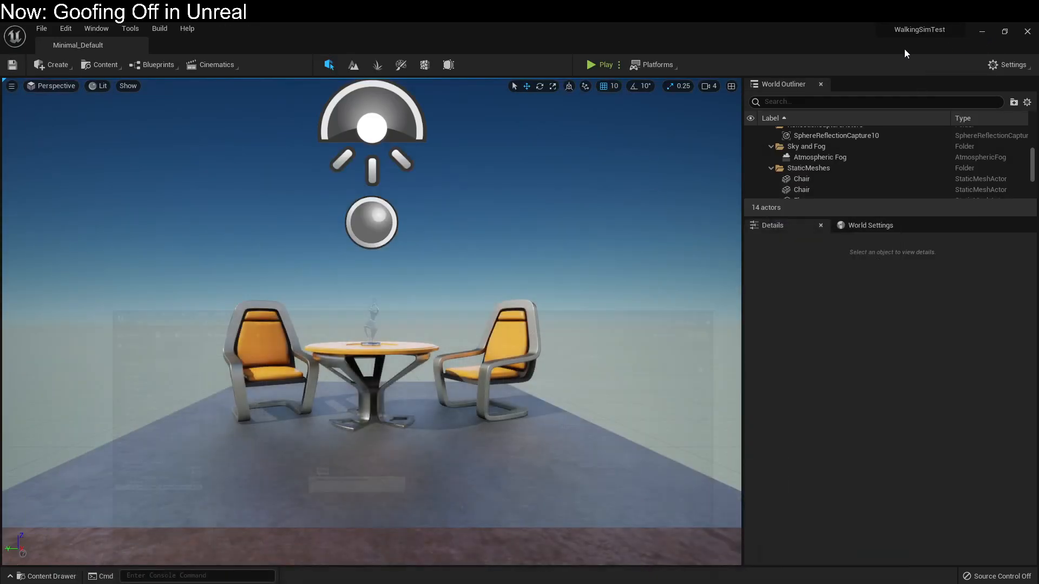
Play-test the level, seeing Alice above an empty dialog box, then return to the widget graph
click(602, 65)
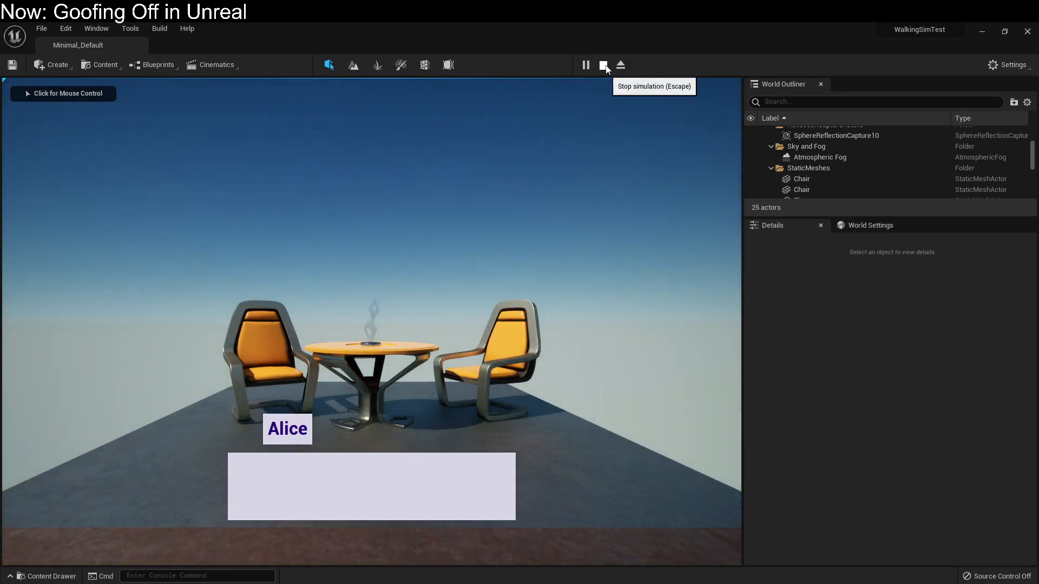
click(604, 65)
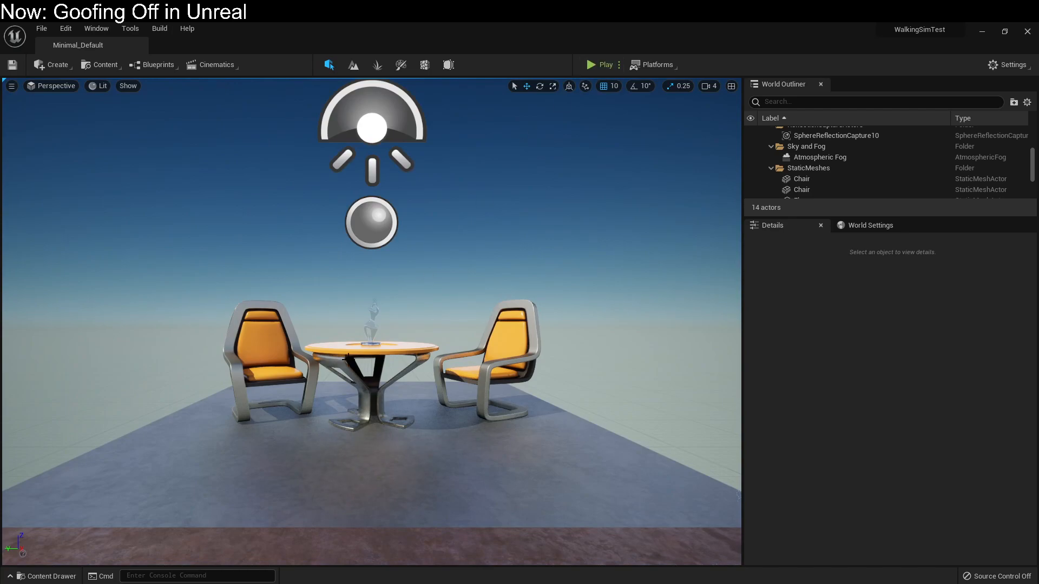
click(85, 44)
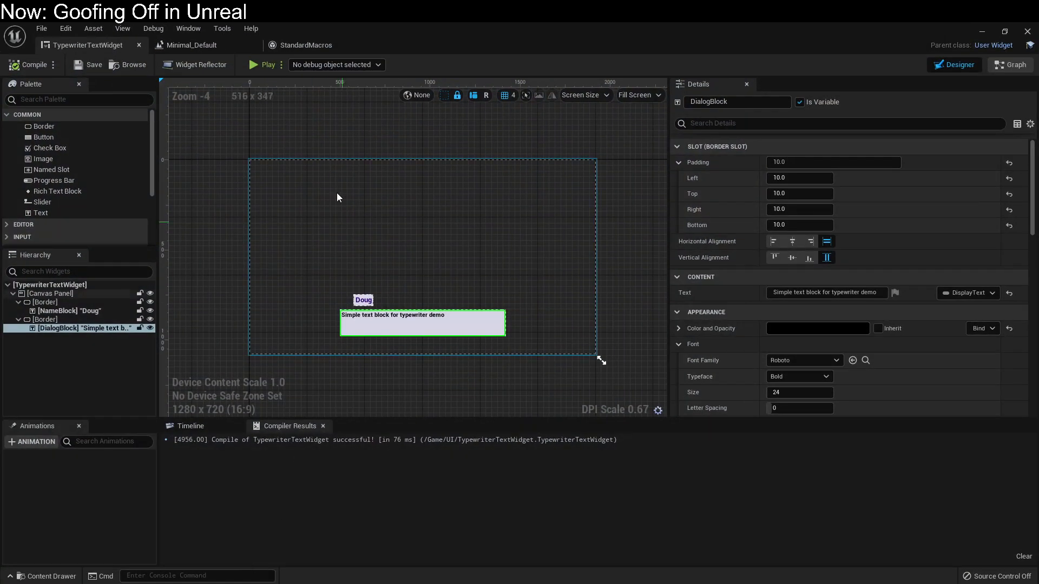
click(1009, 64)
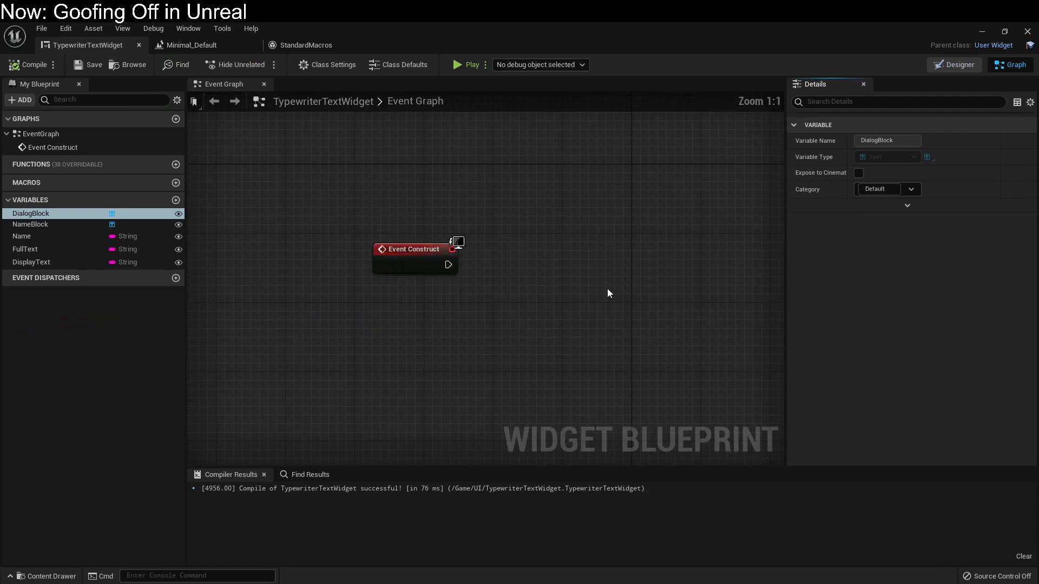
Chain a 0.02 Delay and a Sequence after Event Construct
drag(414, 249, 239, 234)
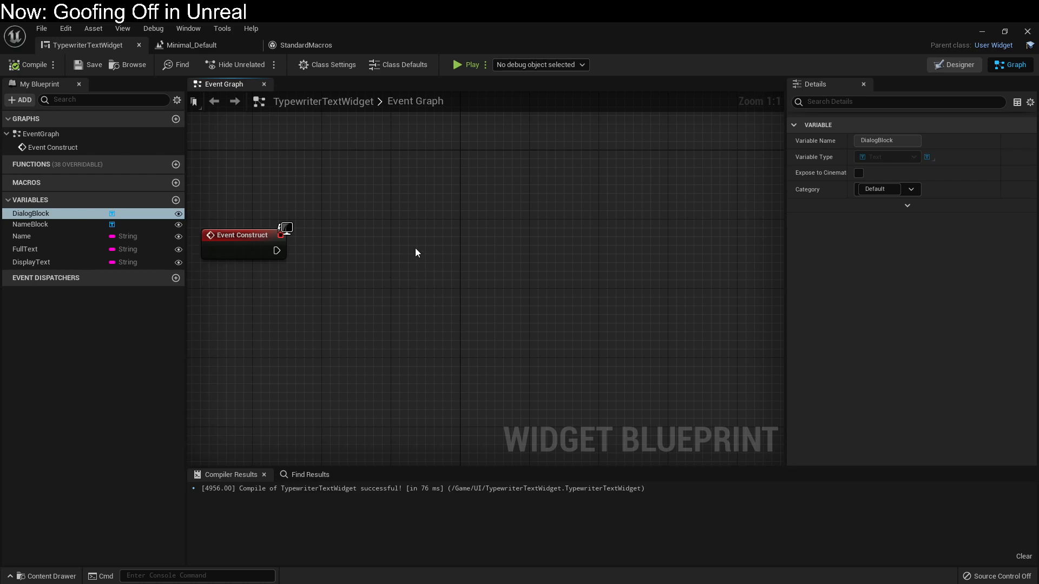
mouse_move(289, 242)
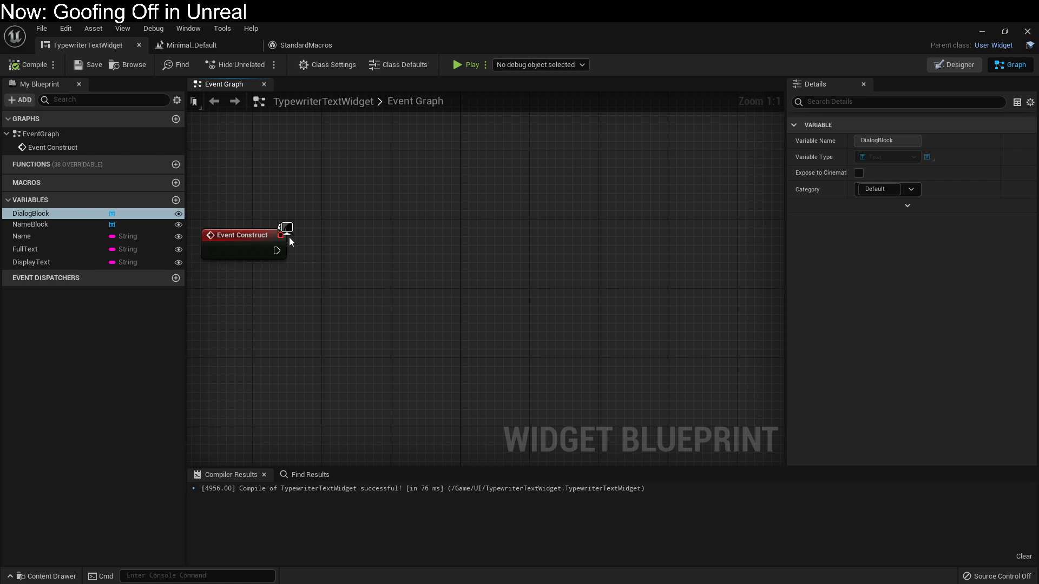
drag(277, 250, 399, 251)
text(0.02)
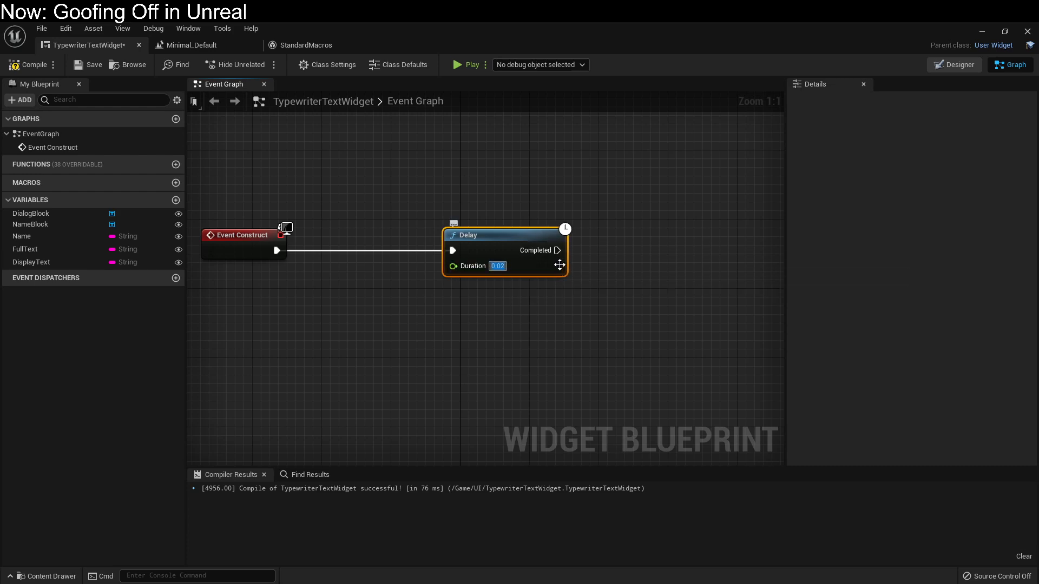
mouse_move(467, 265)
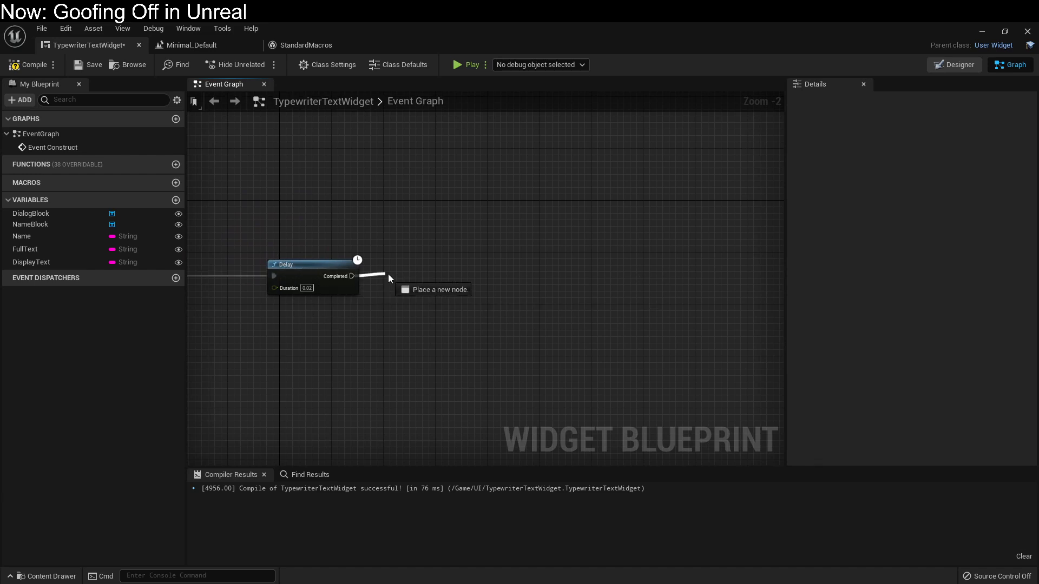
click(434, 289)
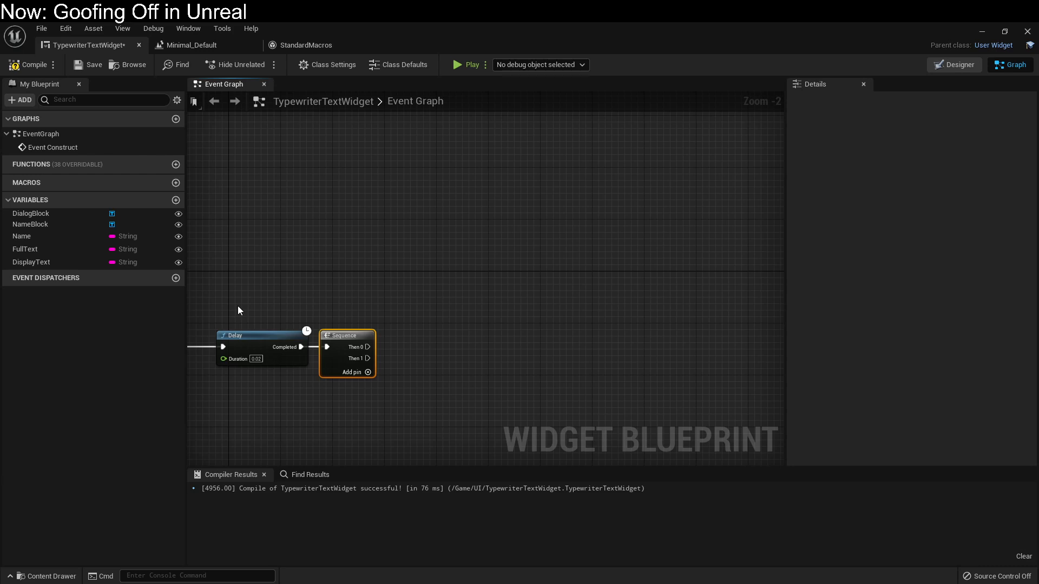
Set DisplayText to FullText's substring of DisplayText length plus one, and group those nodes
click(32, 261)
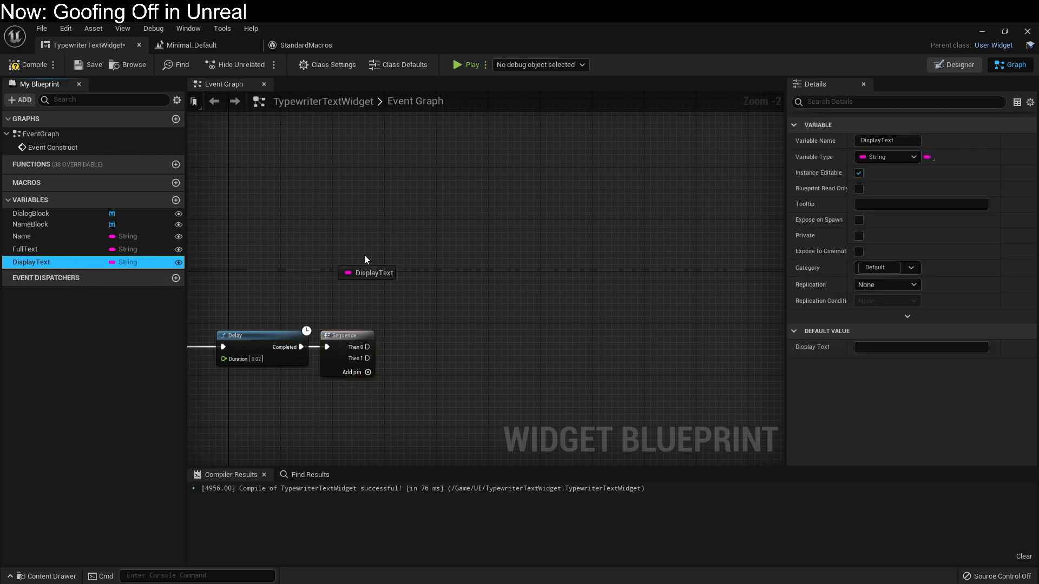
drag(367, 272, 540, 253)
text(add)
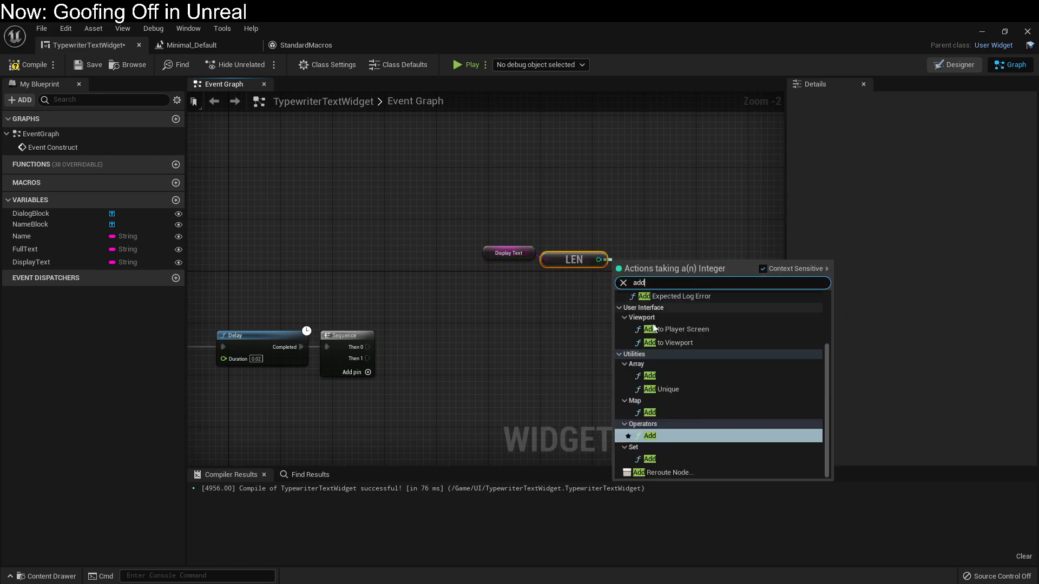
click(650, 435)
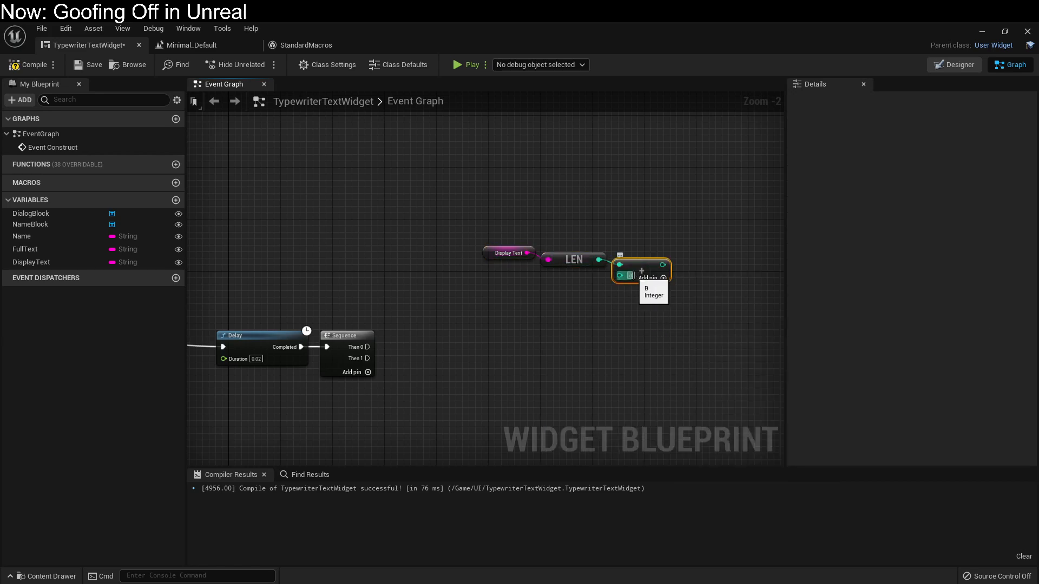
click(25, 248)
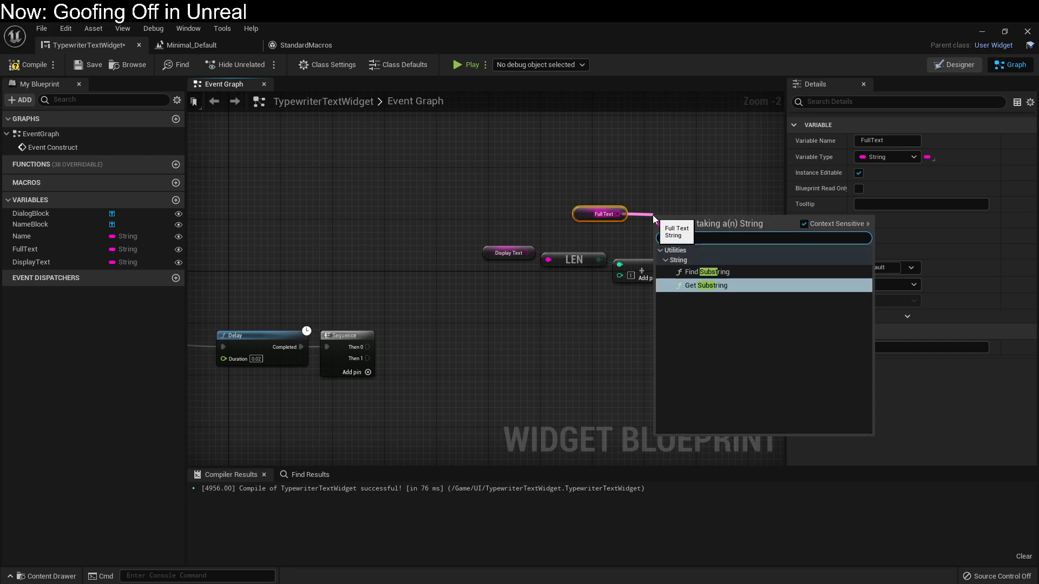
click(706, 285)
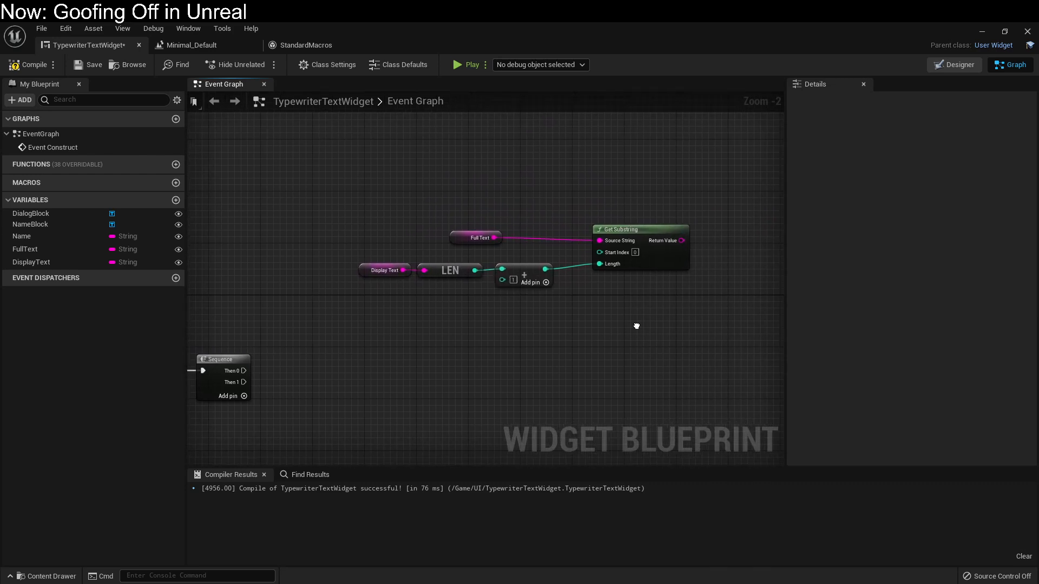
click(32, 262)
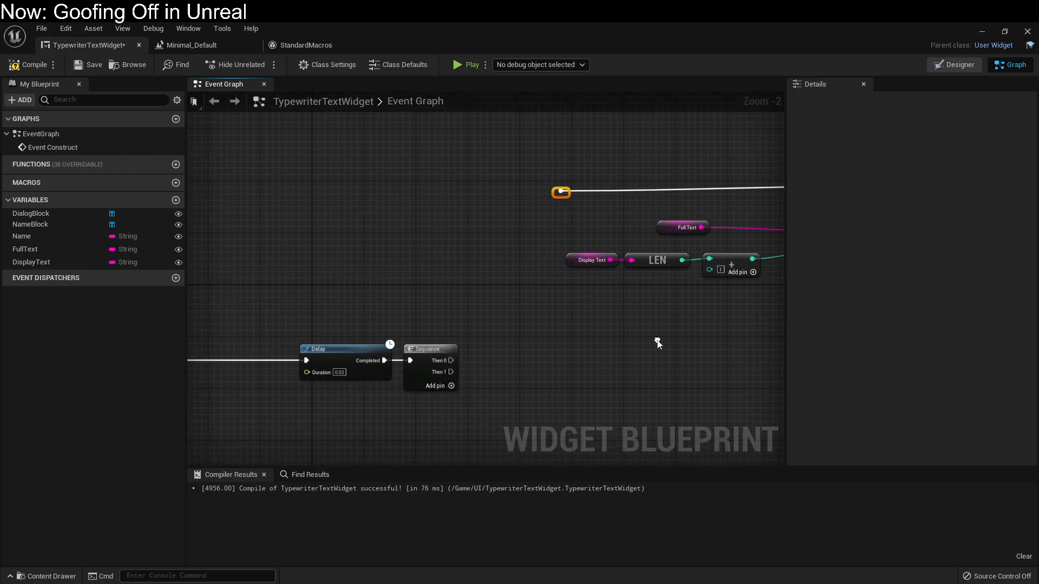
drag(451, 360, 564, 192)
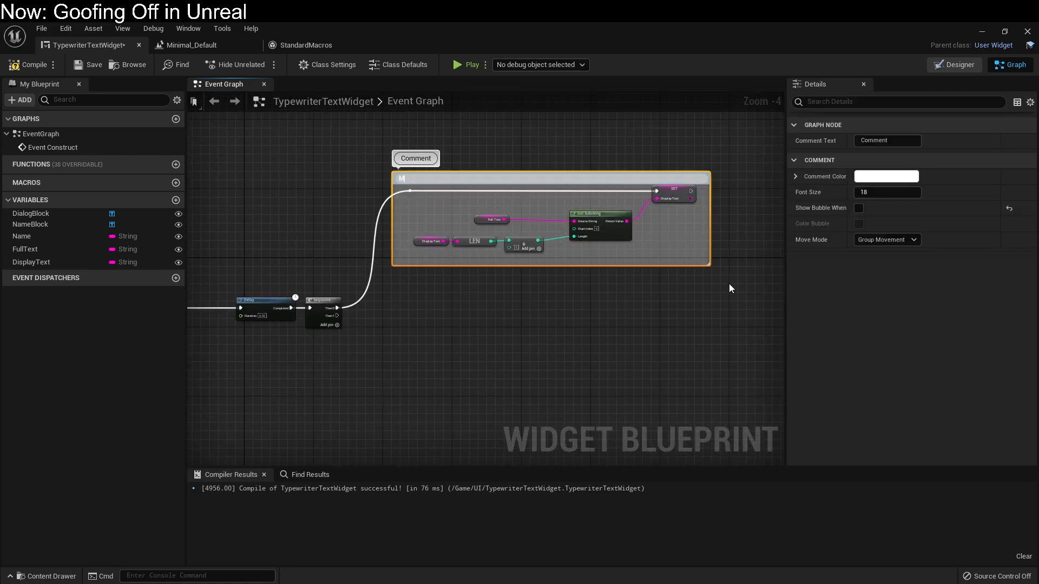
Title the comment 'One more charat' and add a Branch after the Sequence's second output
text(One more charat)
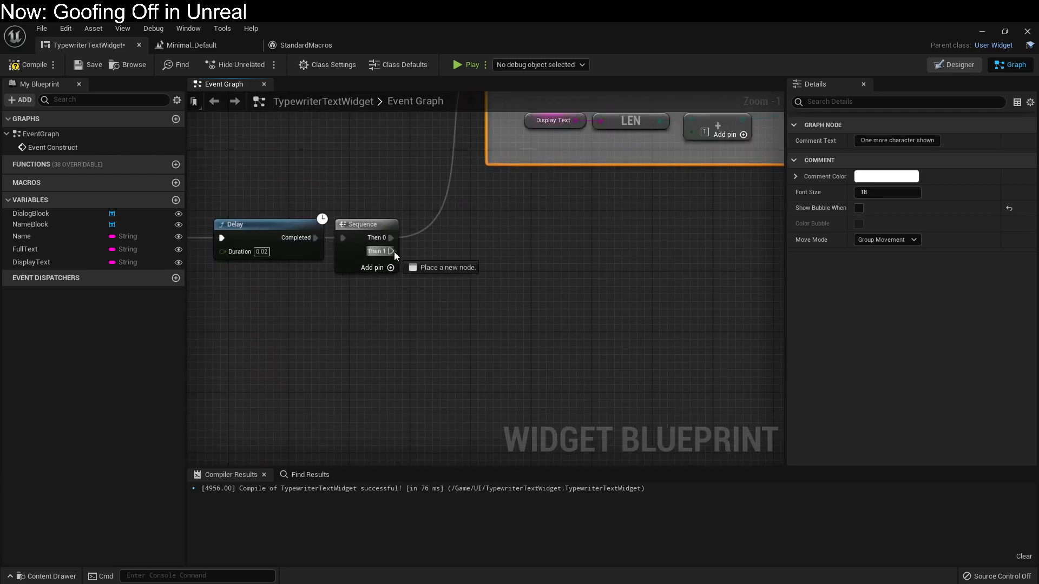
drag(392, 251, 503, 326)
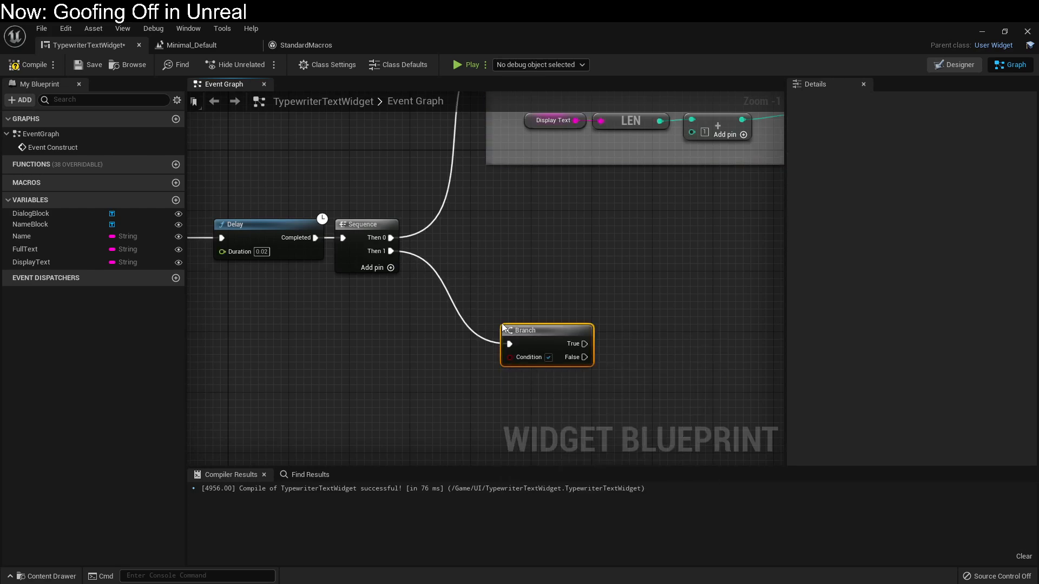
drag(523, 330, 546, 315)
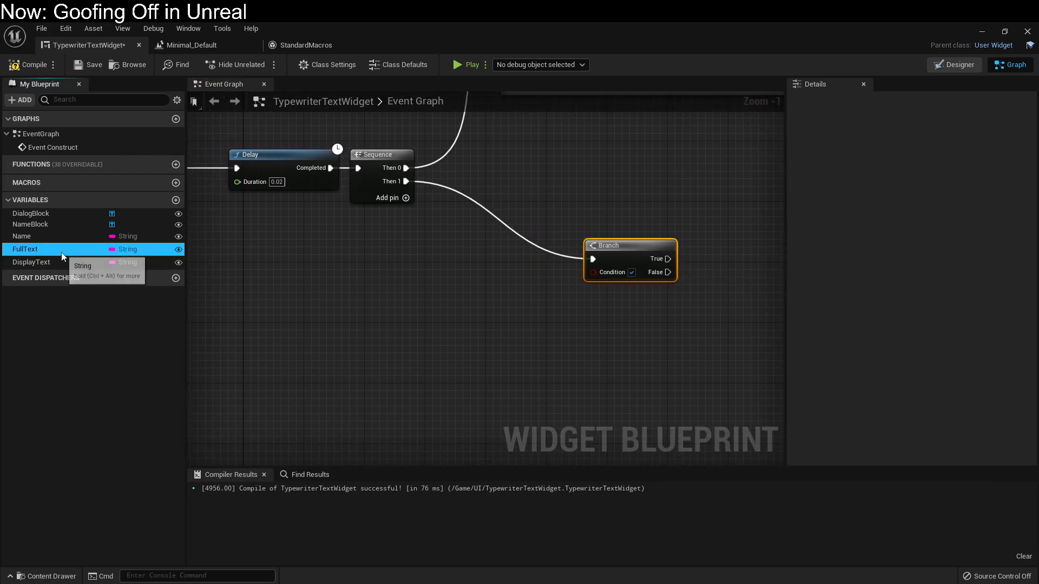
Check FullText equals DisplayText and route the False loop wire back to the Delay
click(31, 262)
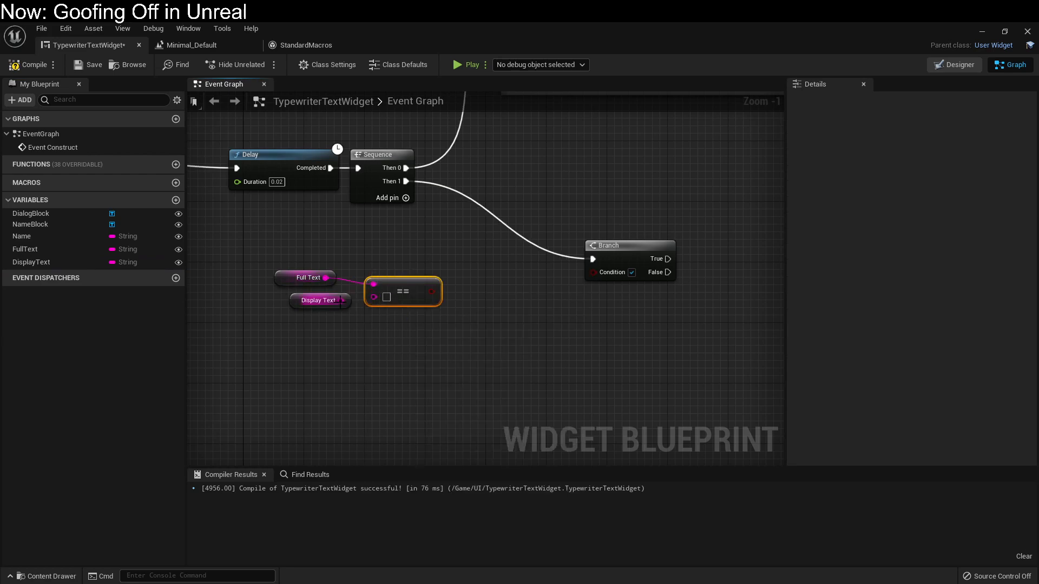
click(320, 285)
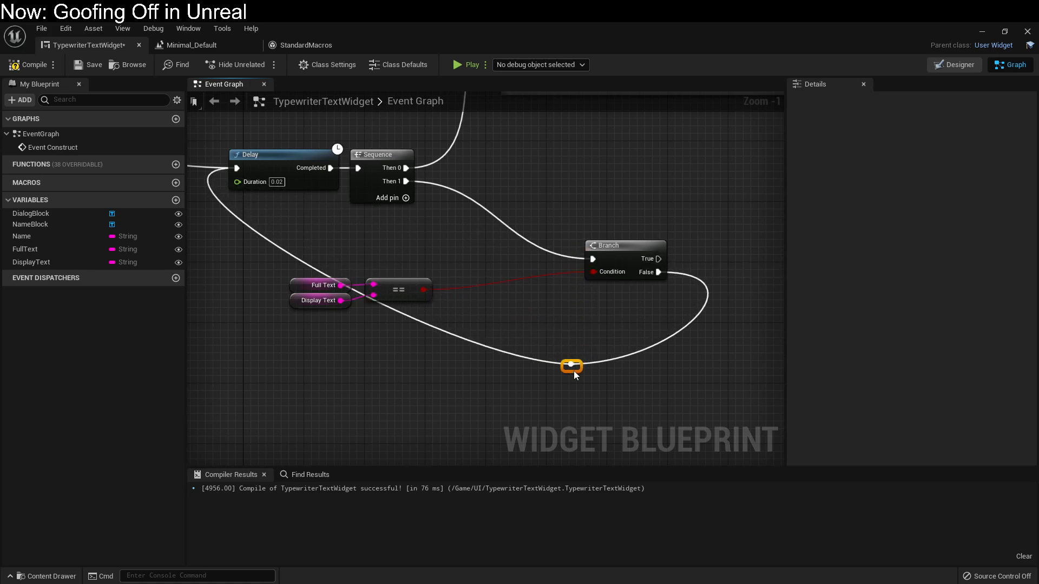
drag(572, 366, 527, 374)
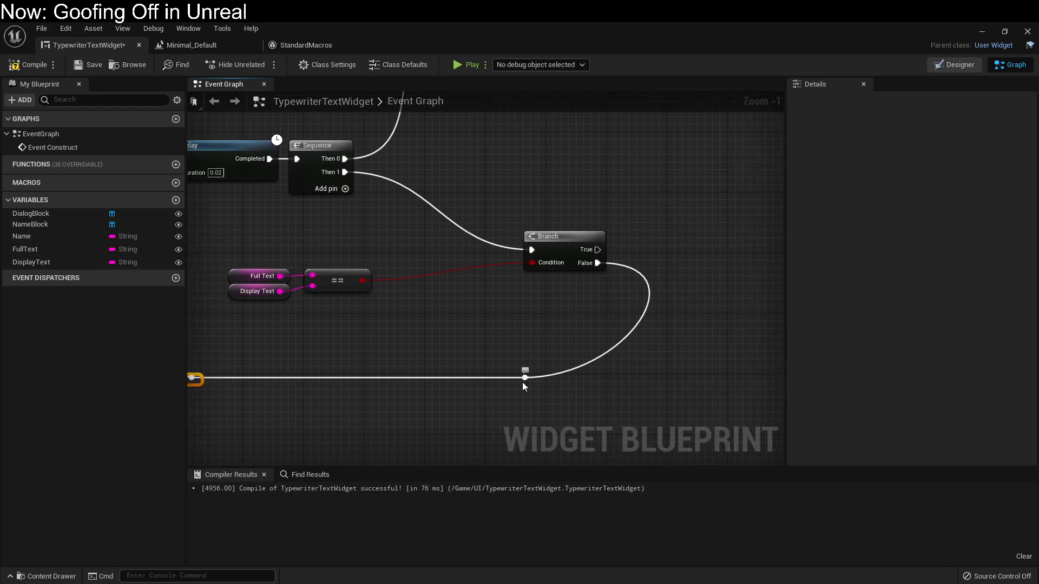
click(336, 280)
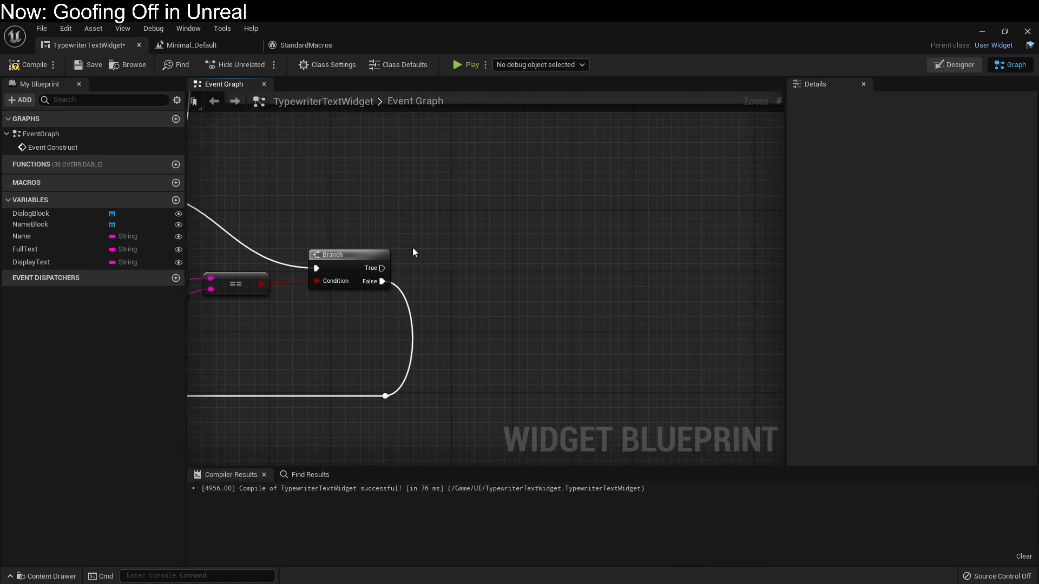
On True, delay then remove from parent ('Destroy Self'), label the loop 'Loop as needed', and compile
text(de)
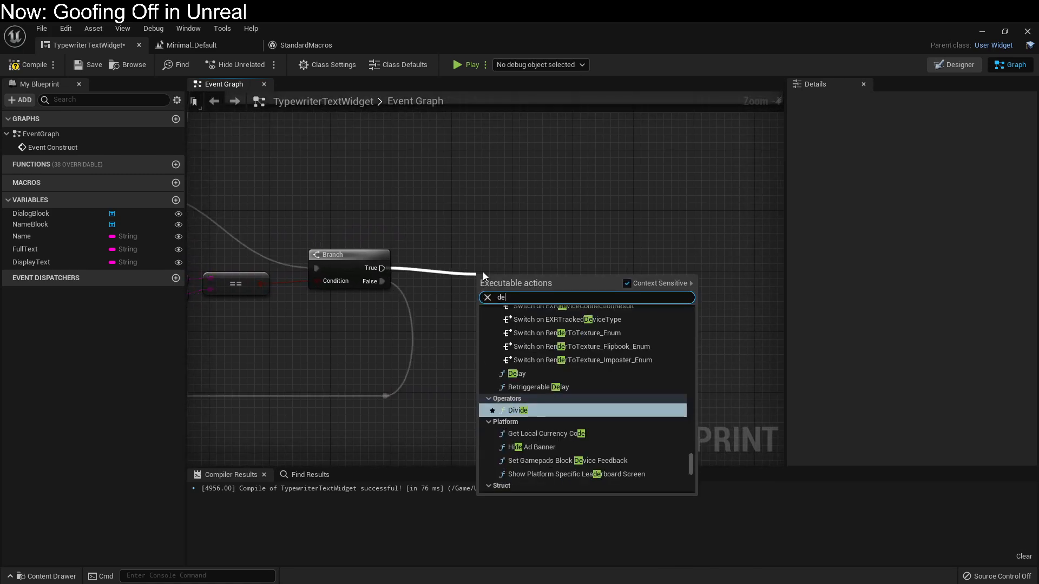
click(517, 373)
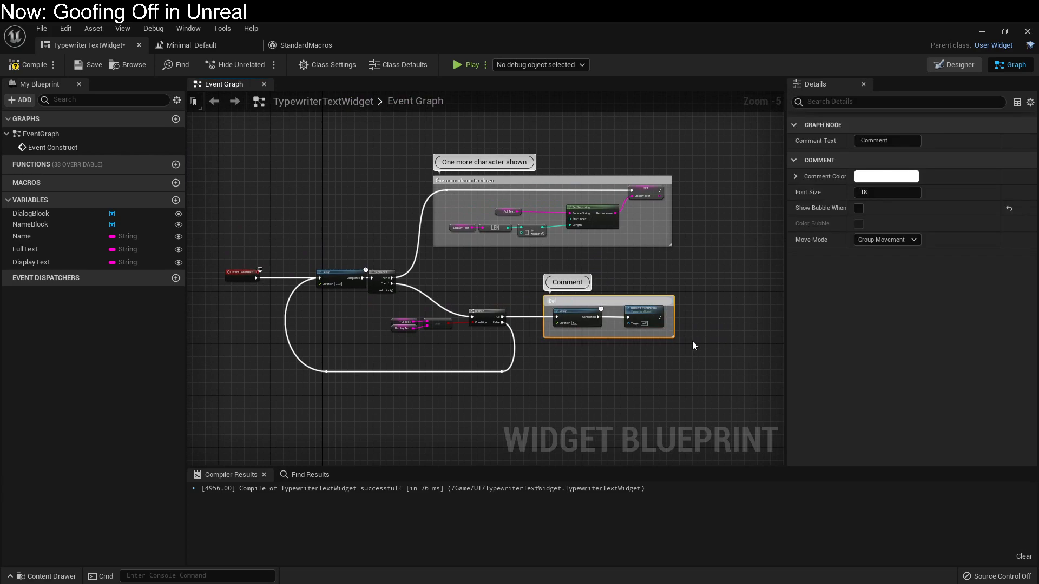
text(Destroy Self)
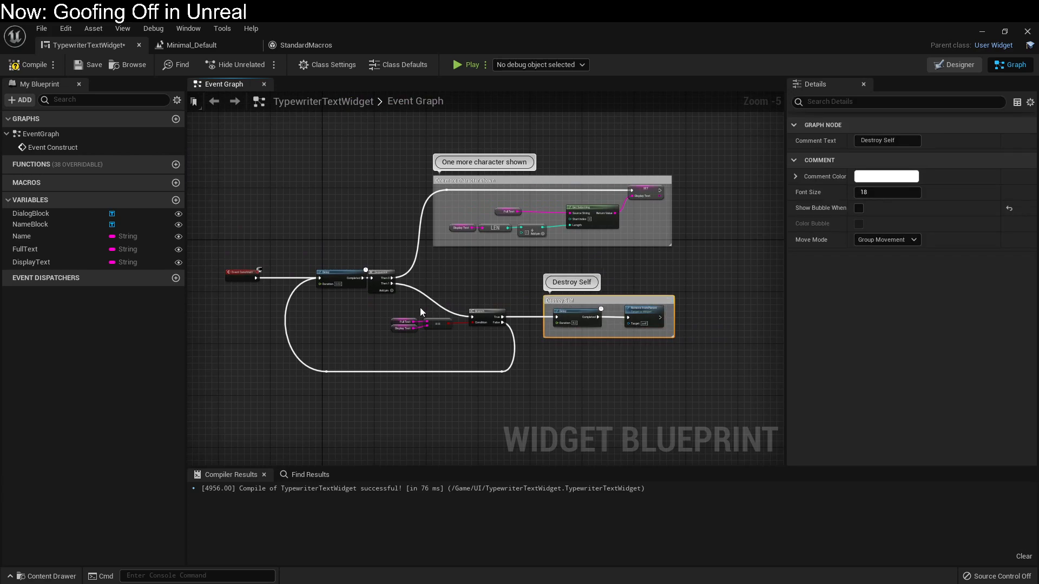
click(519, 397)
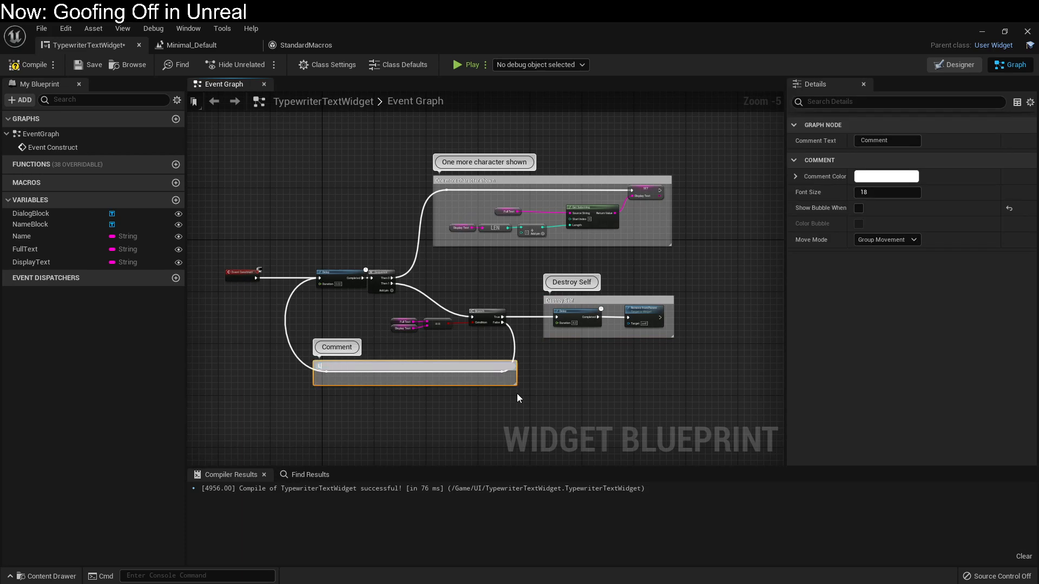
text(Loop as needed)
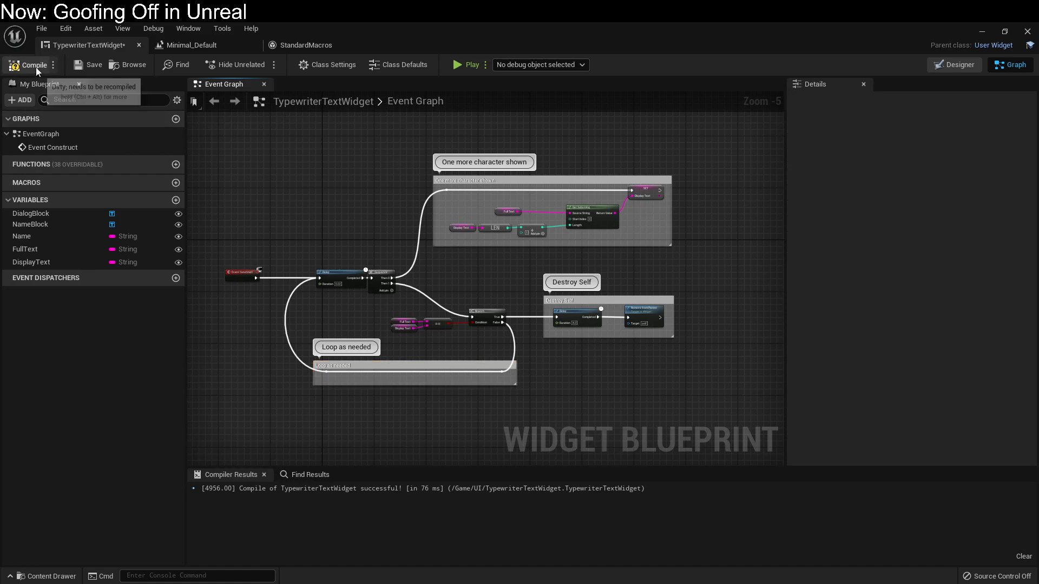
click(32, 65)
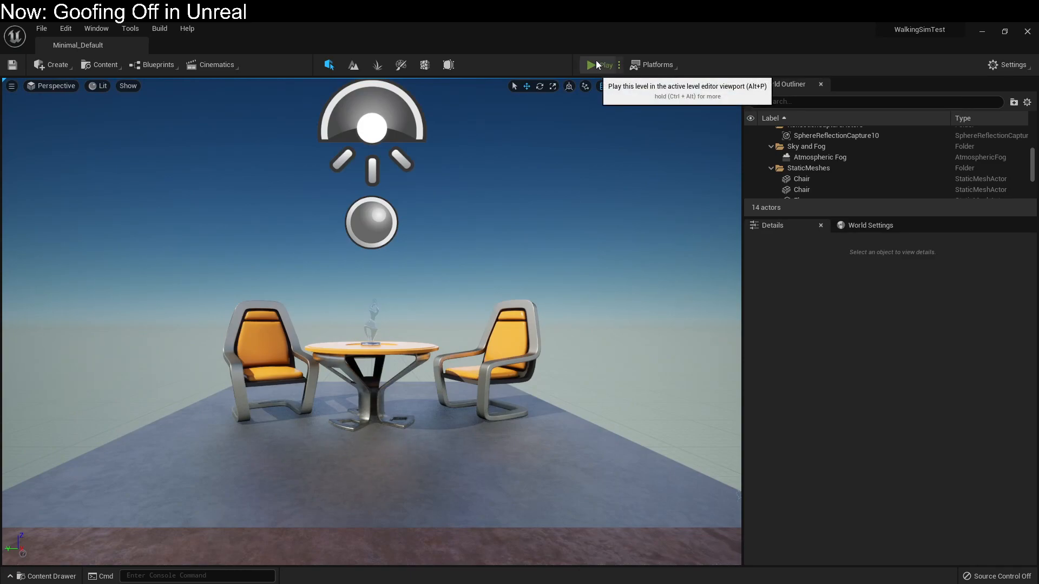
Play the level to watch Alice's dialog text appear, then stop
click(593, 65)
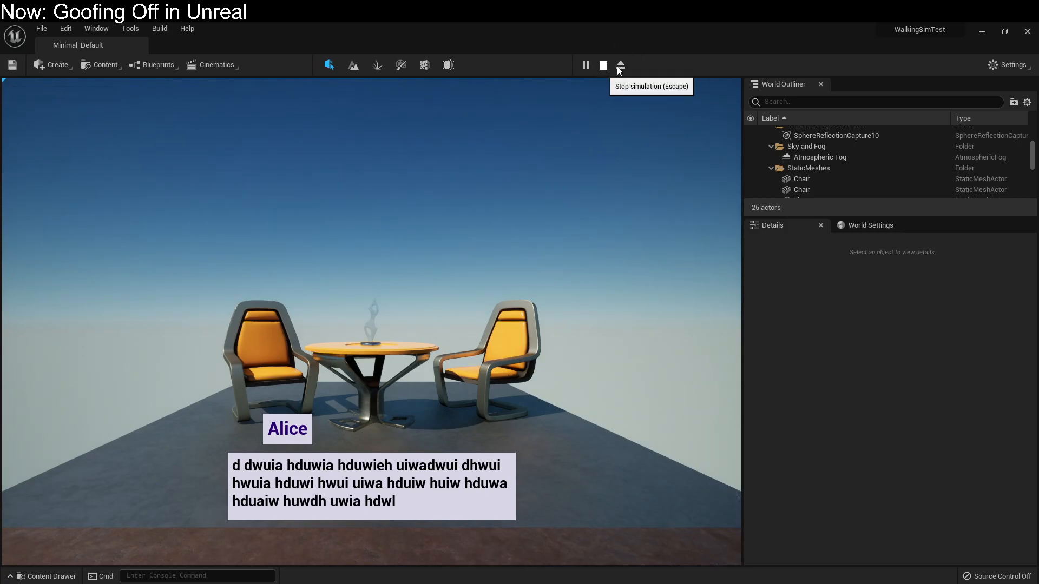
click(603, 65)
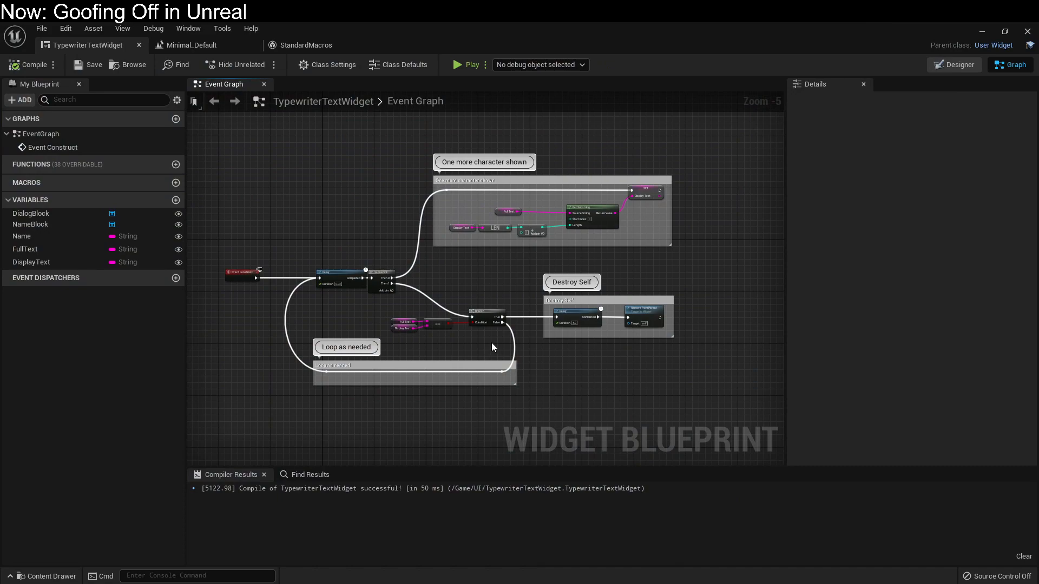
mouse_move(523, 357)
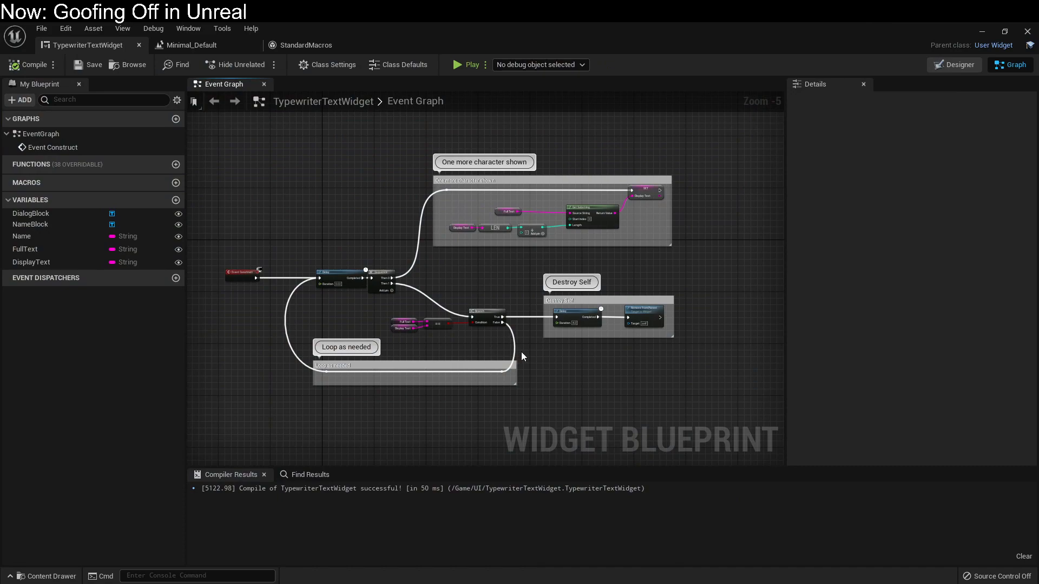
mouse_move(529, 352)
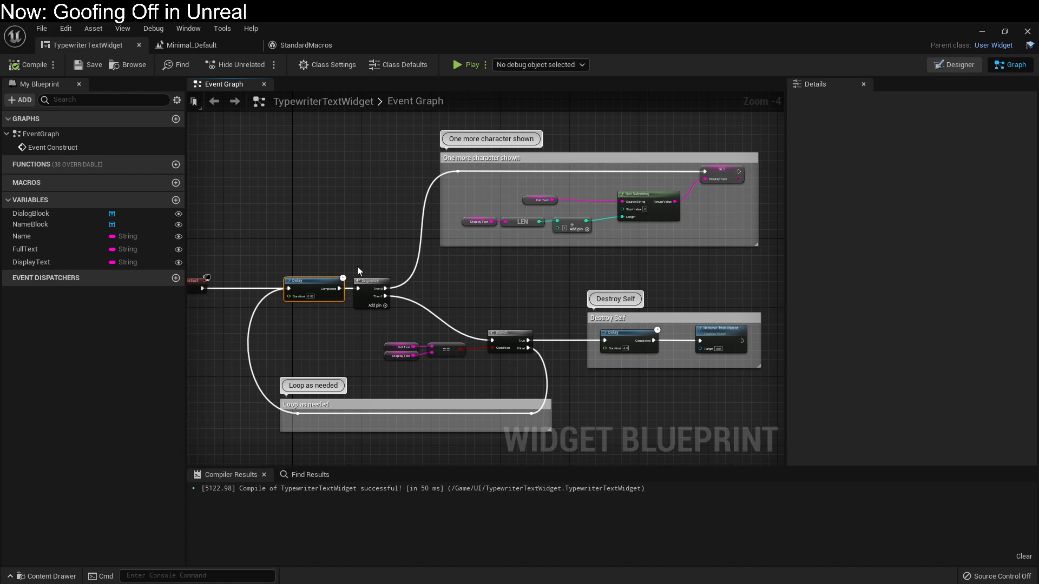
mouse_move(362, 269)
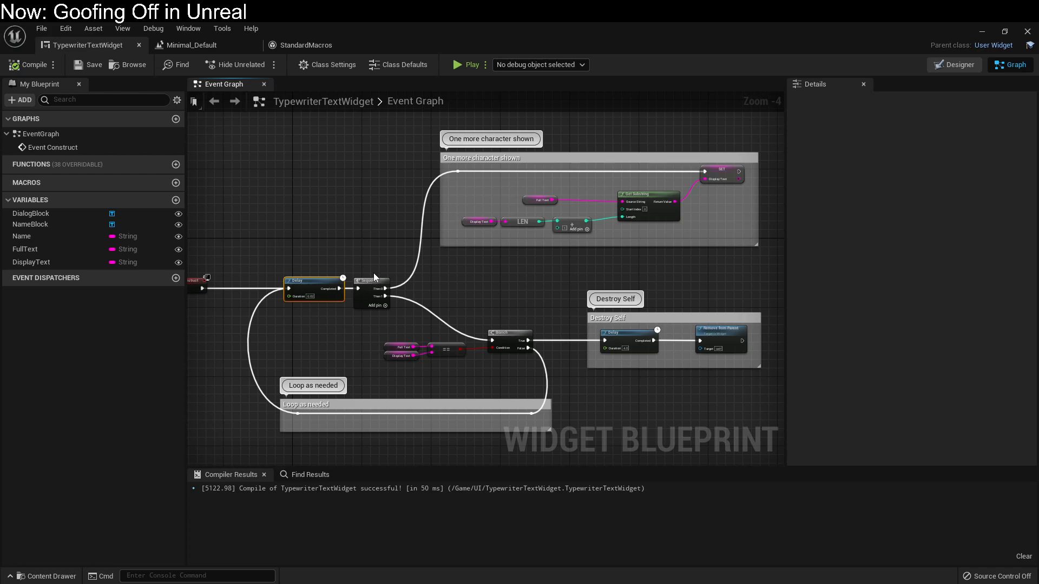
mouse_move(423, 212)
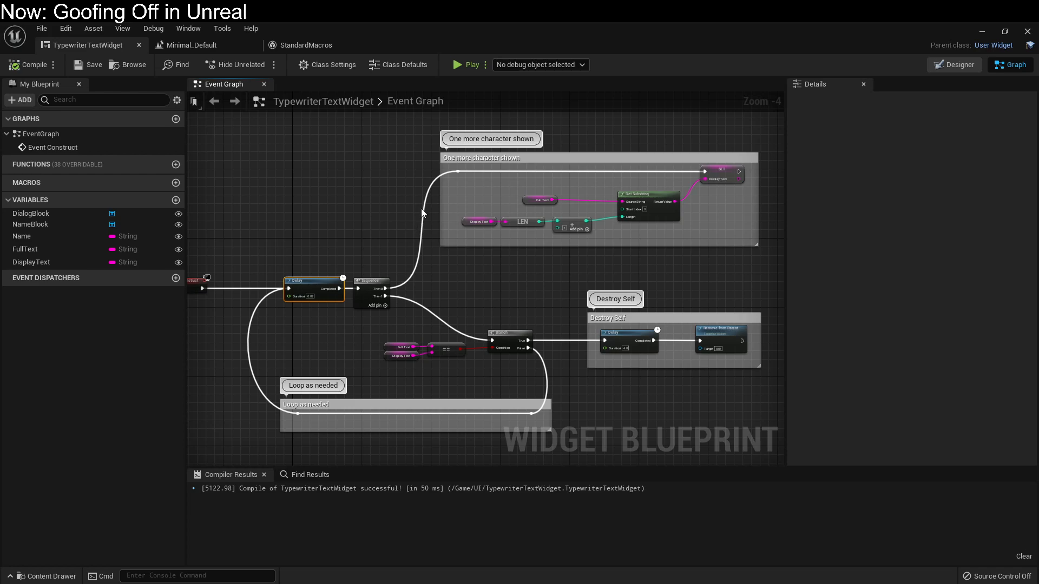
mouse_move(1019, 56)
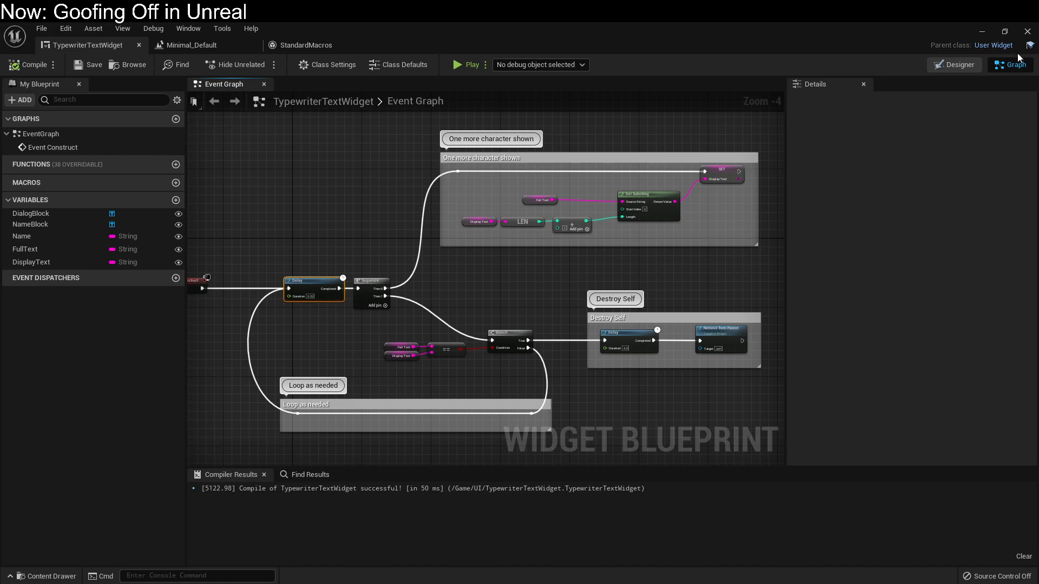
Show the Minimal_Default level blueprint, briefly minimize it to view the level, then restore it
click(191, 44)
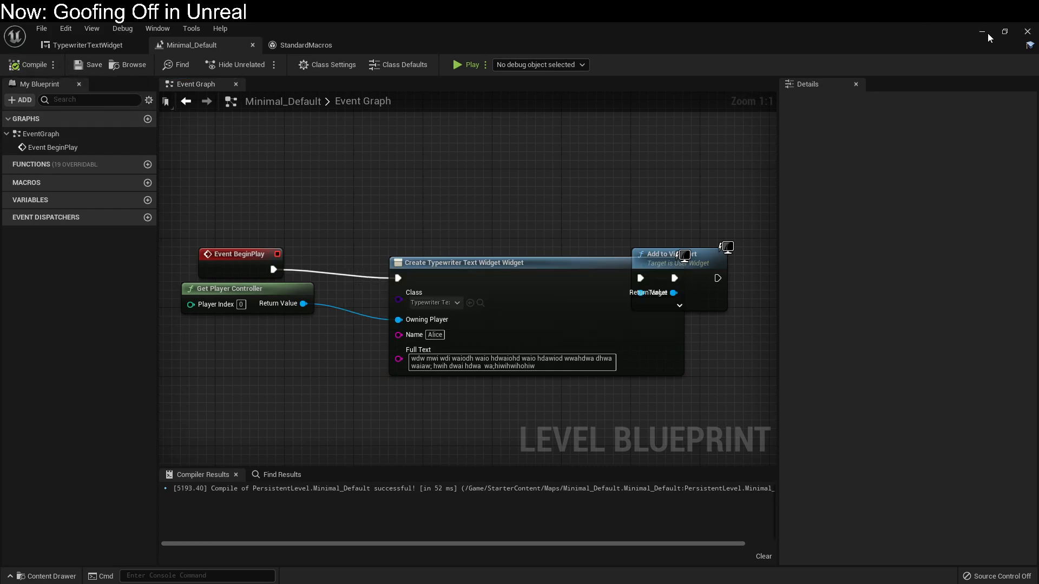
click(472, 65)
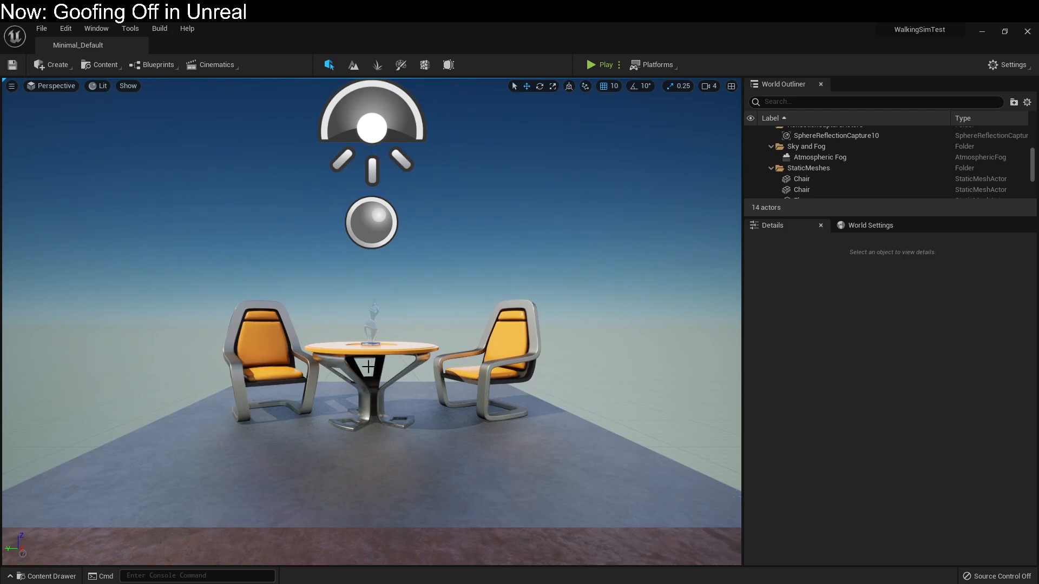
click(195, 45)
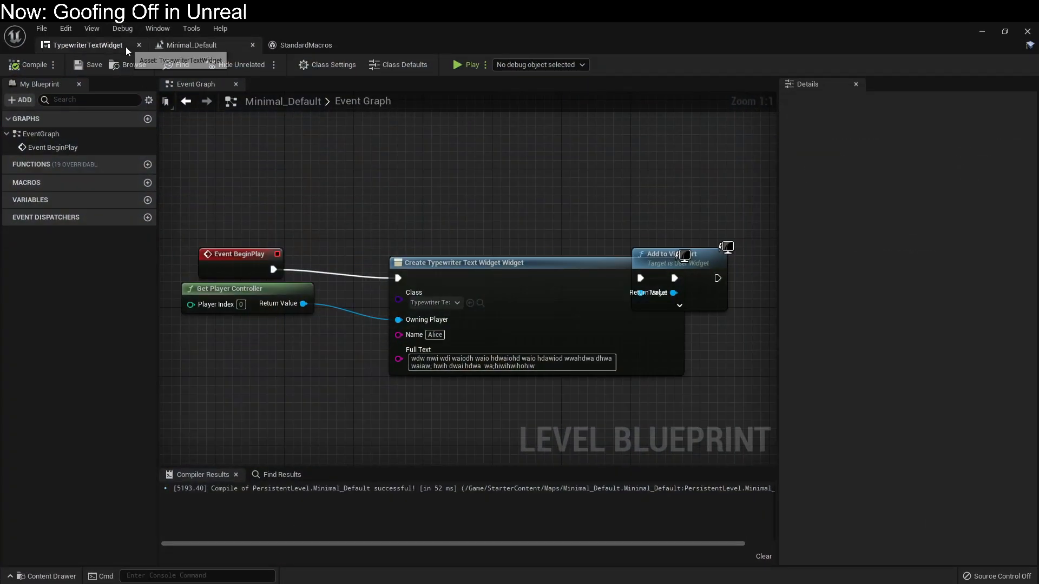
click(86, 45)
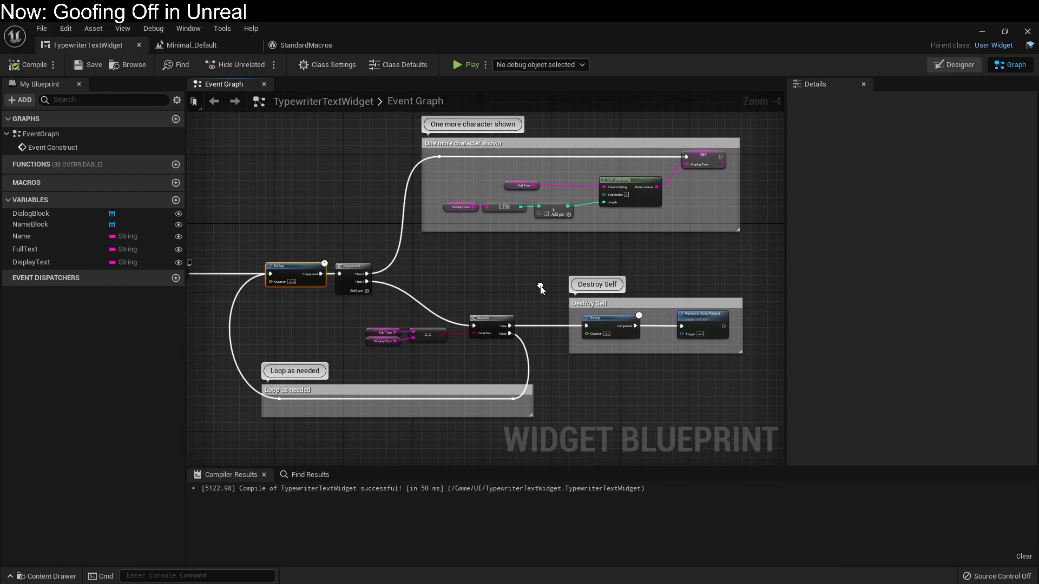
drag(540, 289, 416, 302)
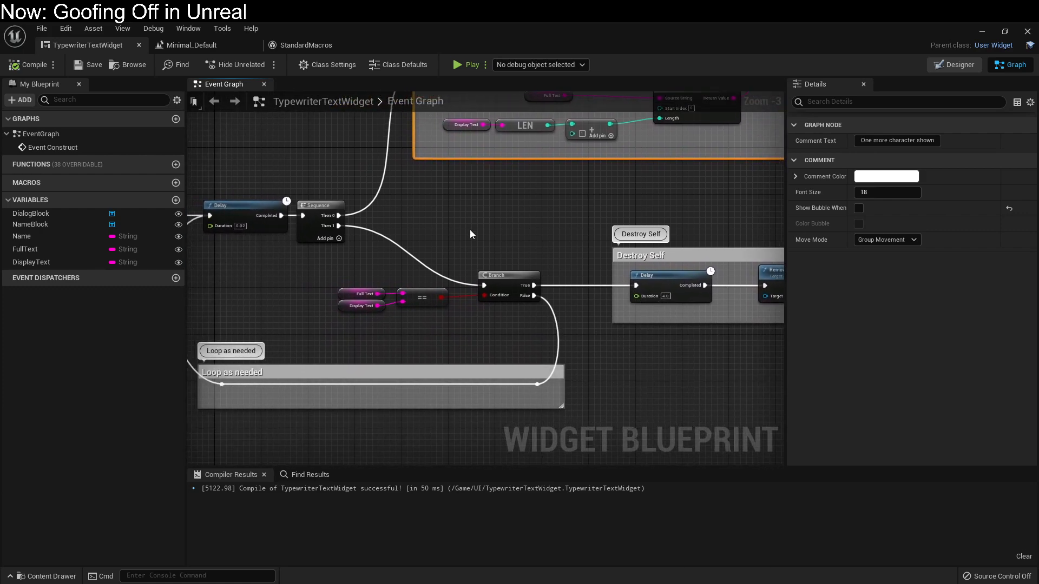
click(421, 297)
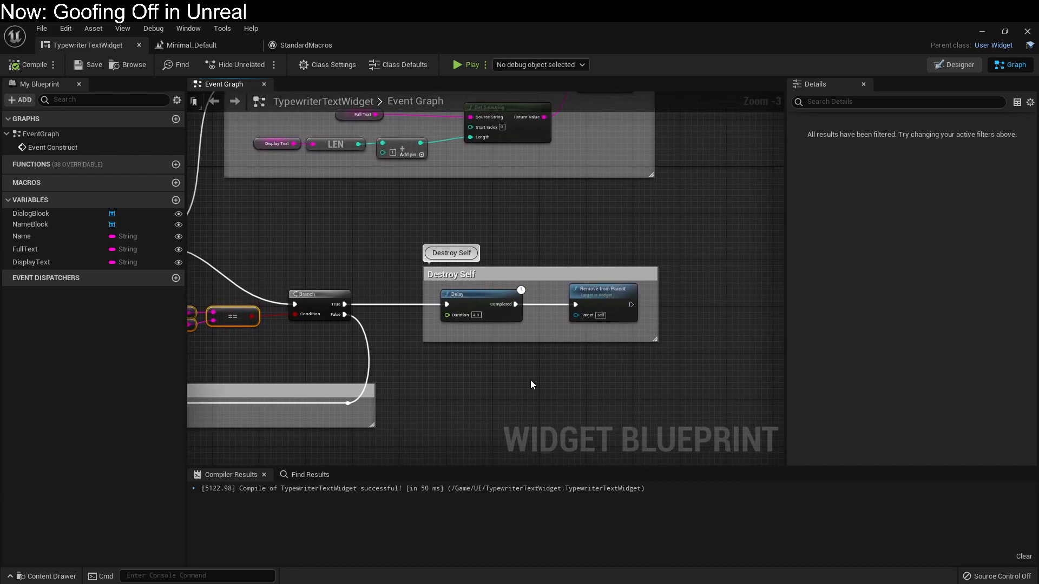
scroll(down, 3)
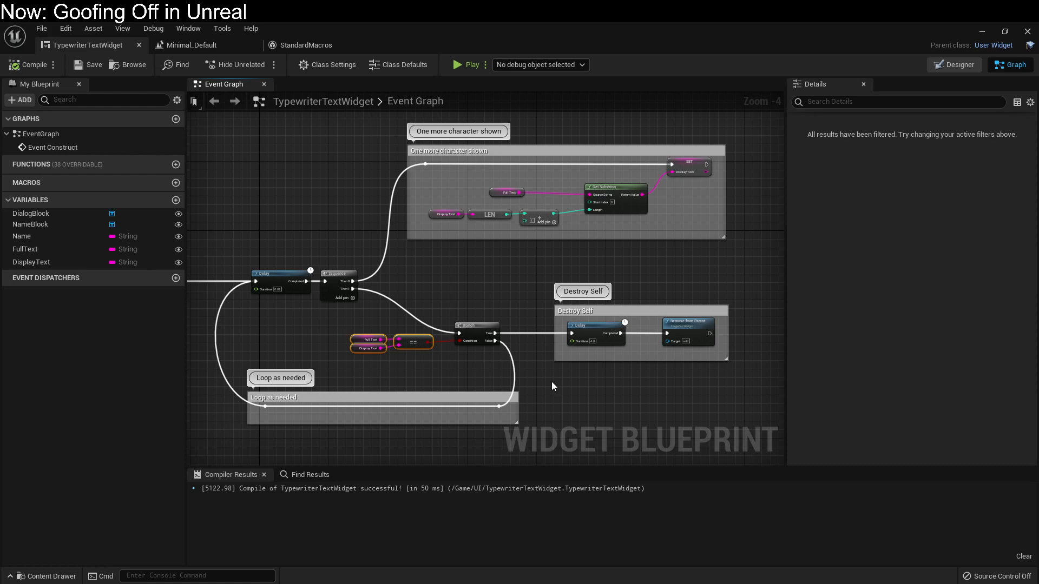
mouse_move(622, 344)
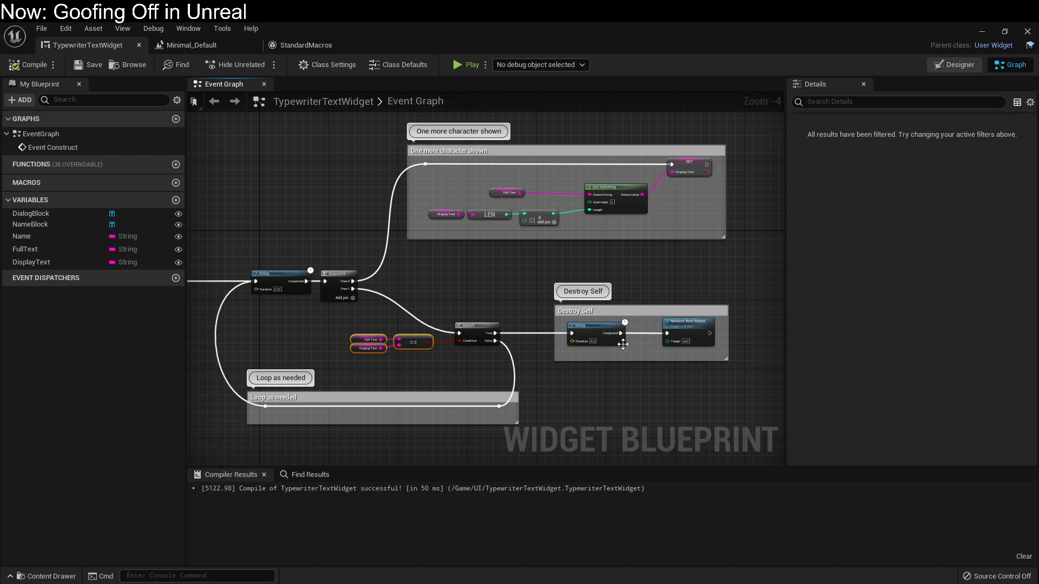